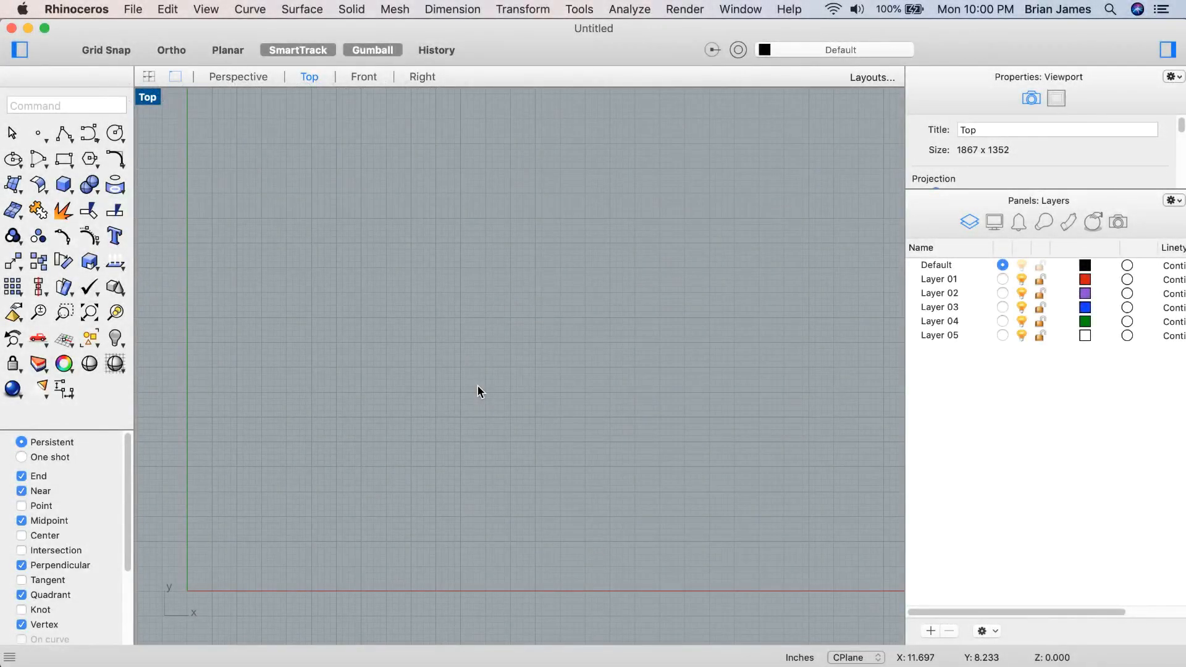
{"action": "mouse_move", "coordinate": [535, 247]}
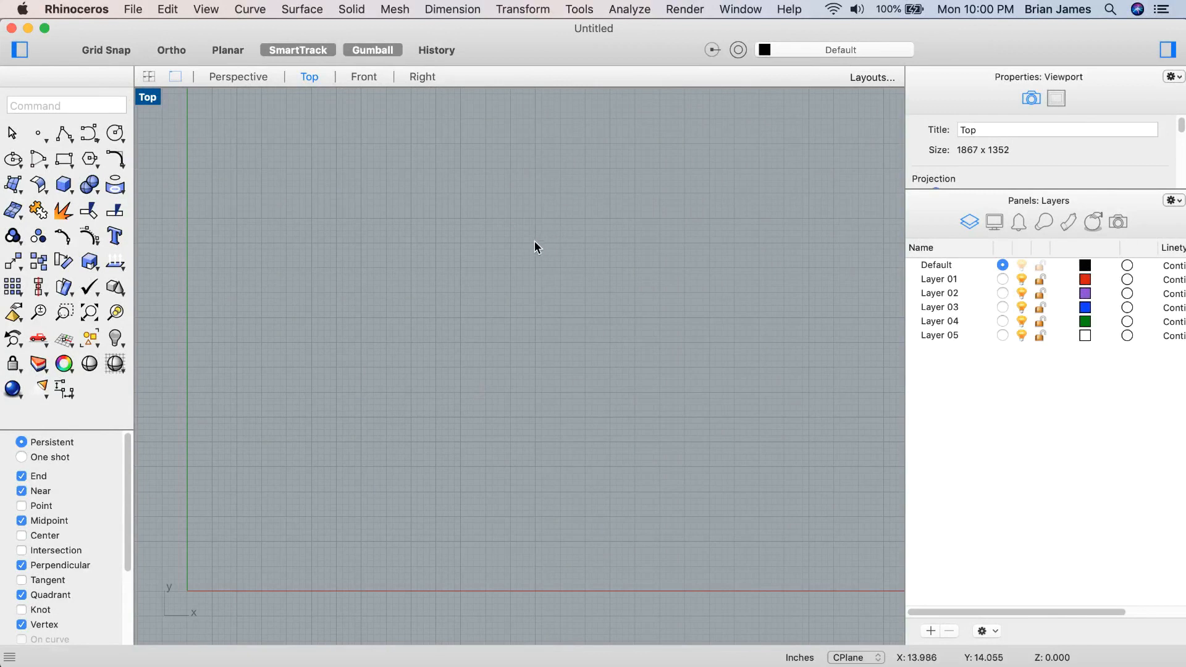
{"action": "mouse_move", "coordinate": [526, 250]}
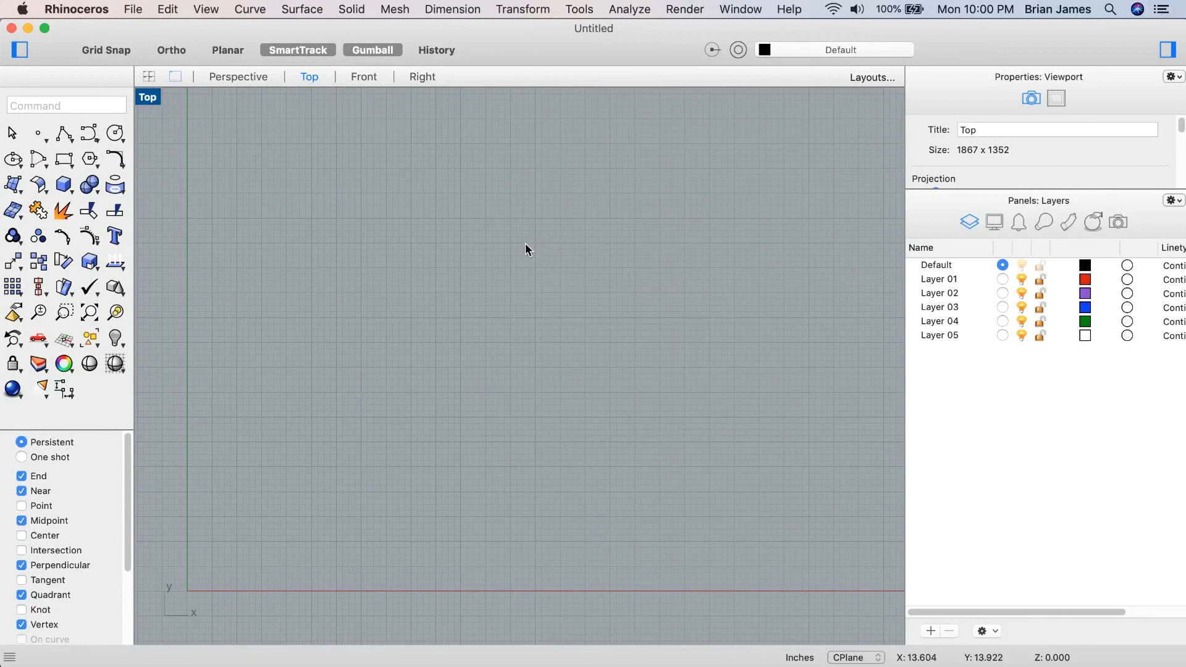
{"action": "mouse_move", "coordinate": [525, 248]}
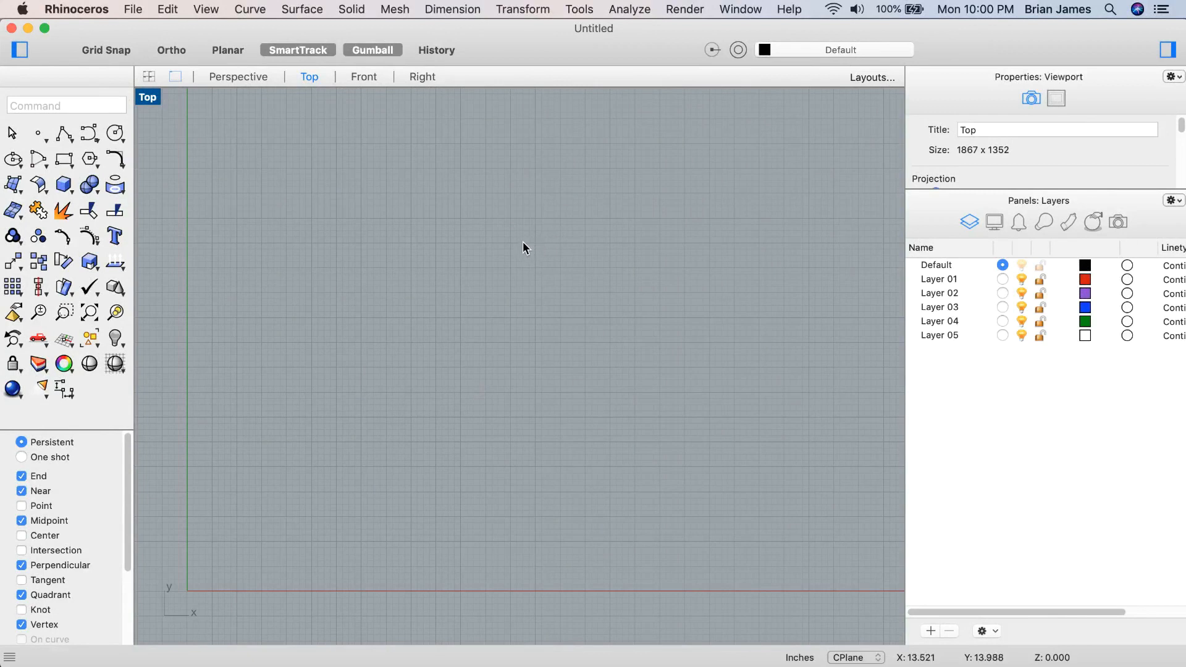
{"action": "mouse_move", "coordinate": [521, 248]}
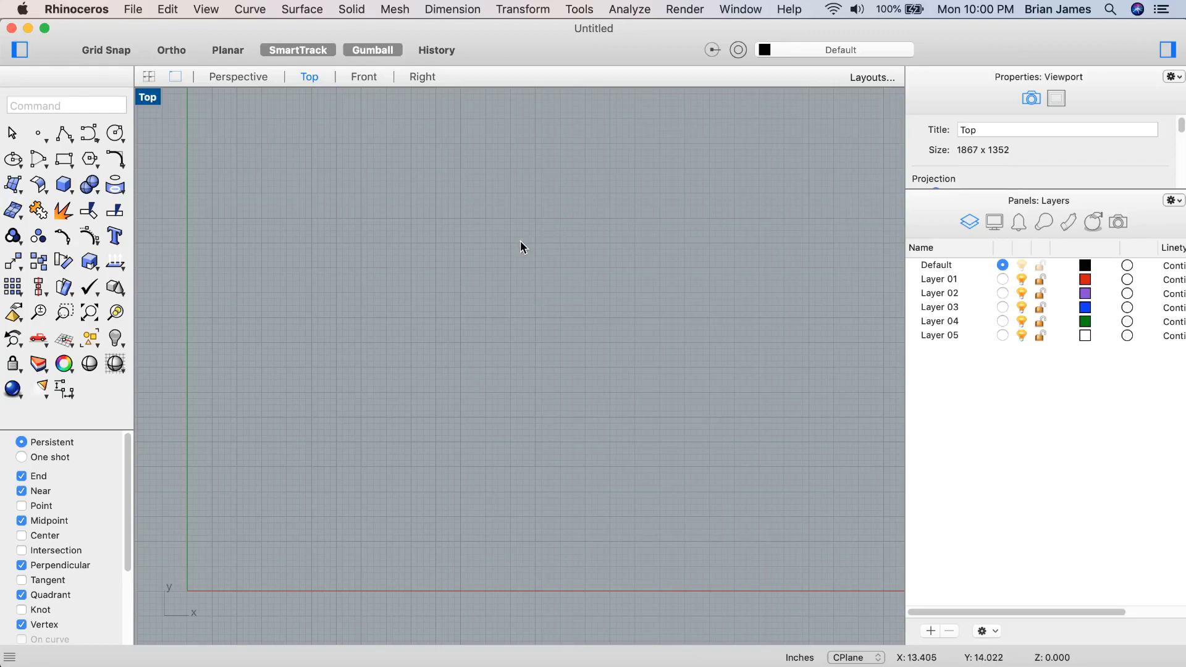
- Launch Grasshopper from the Rhino command line
{"action": "type", "text": "g"}
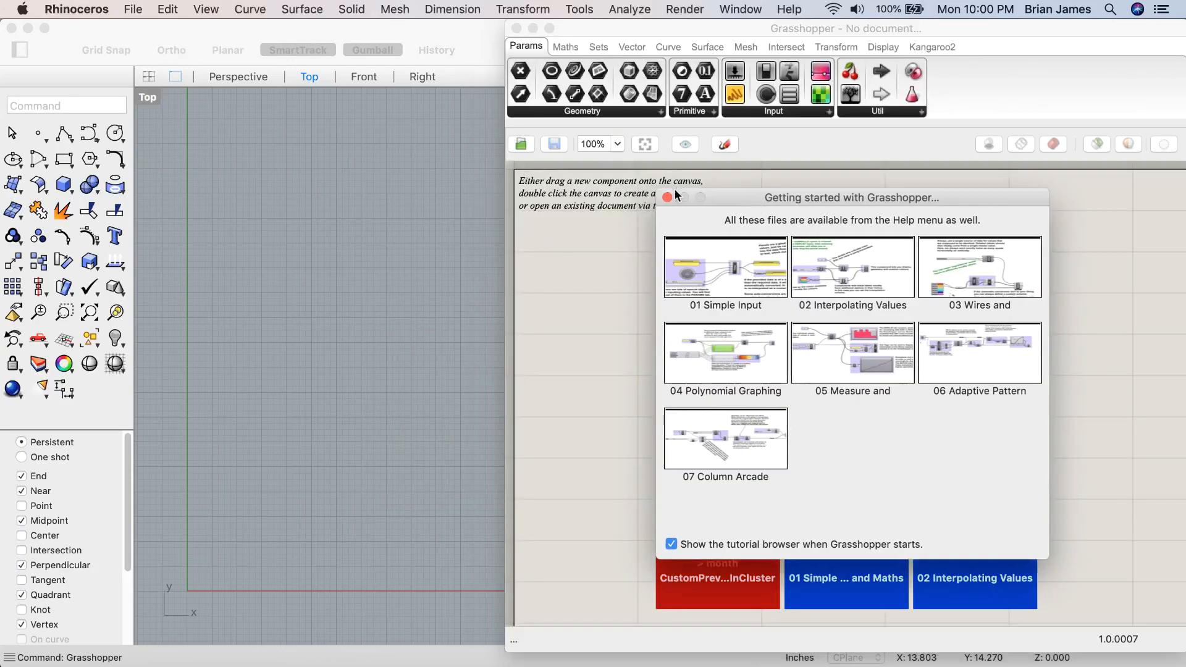
- Dismiss the getting-started tutorials and show the Sets > Vector components
{"action": "left_click", "coordinate": [666, 197]}
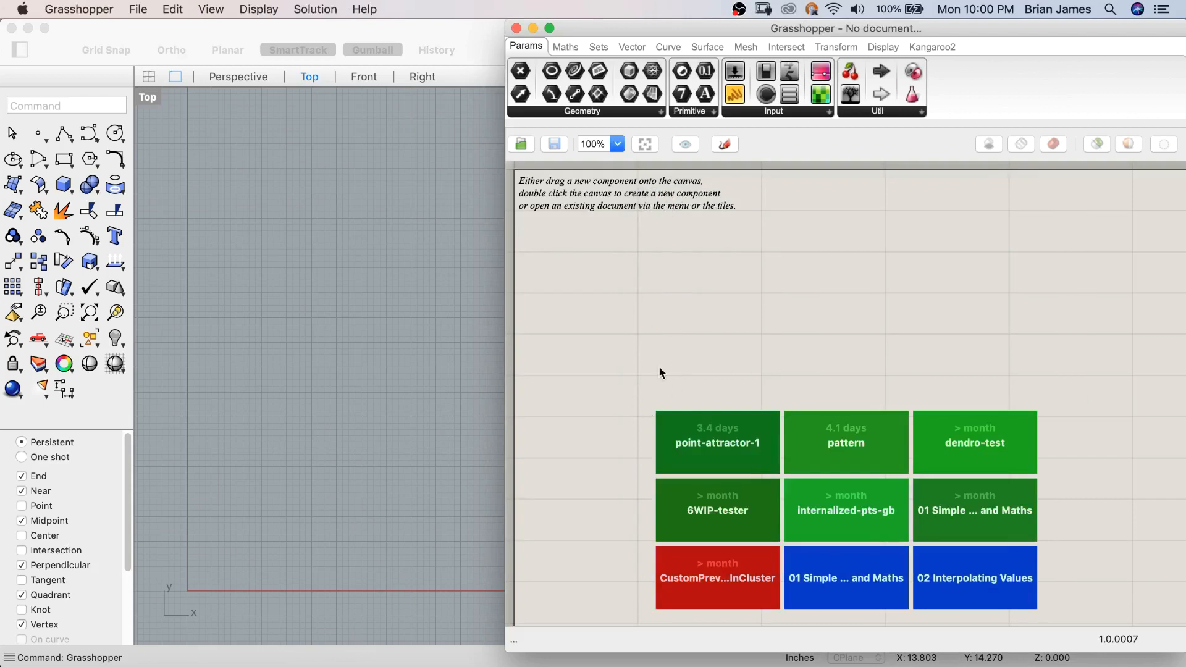
{"action": "mouse_move", "coordinate": [834, 323]}
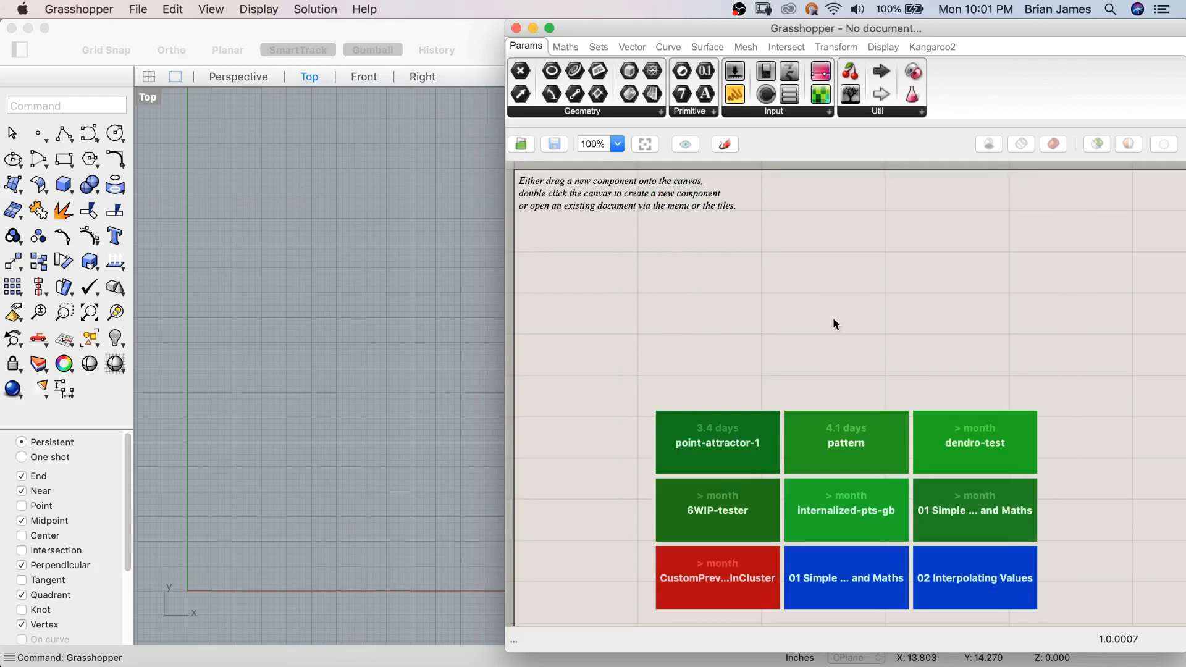
{"action": "mouse_move", "coordinate": [605, 455]}
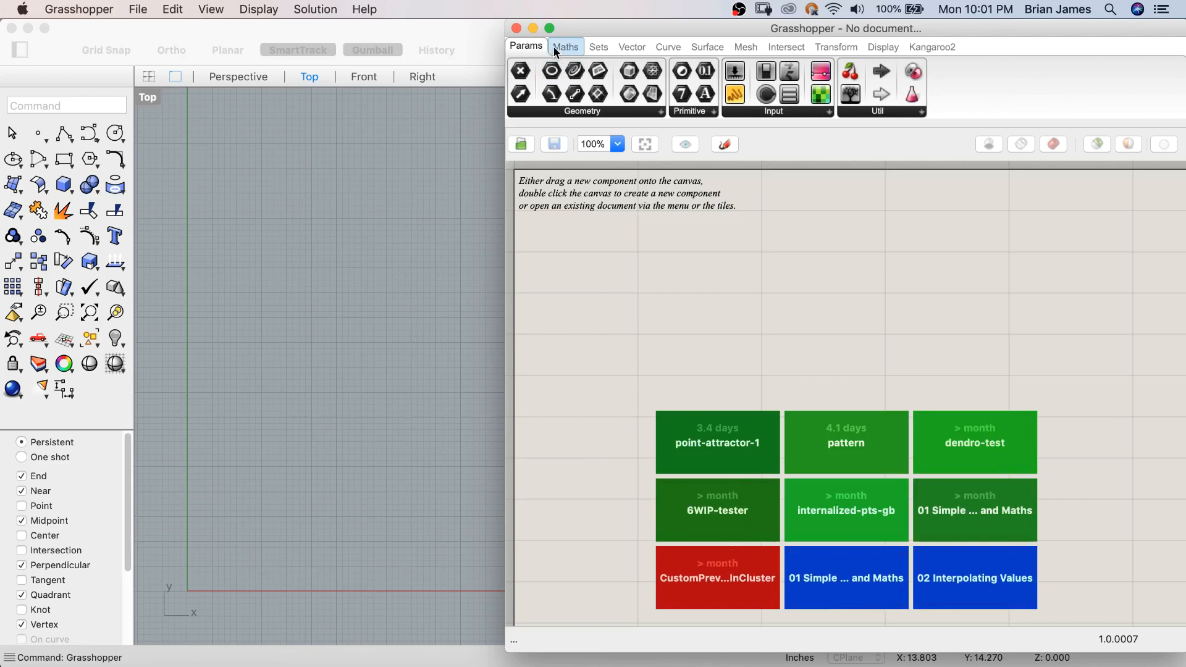
{"action": "left_click", "coordinate": [598, 47]}
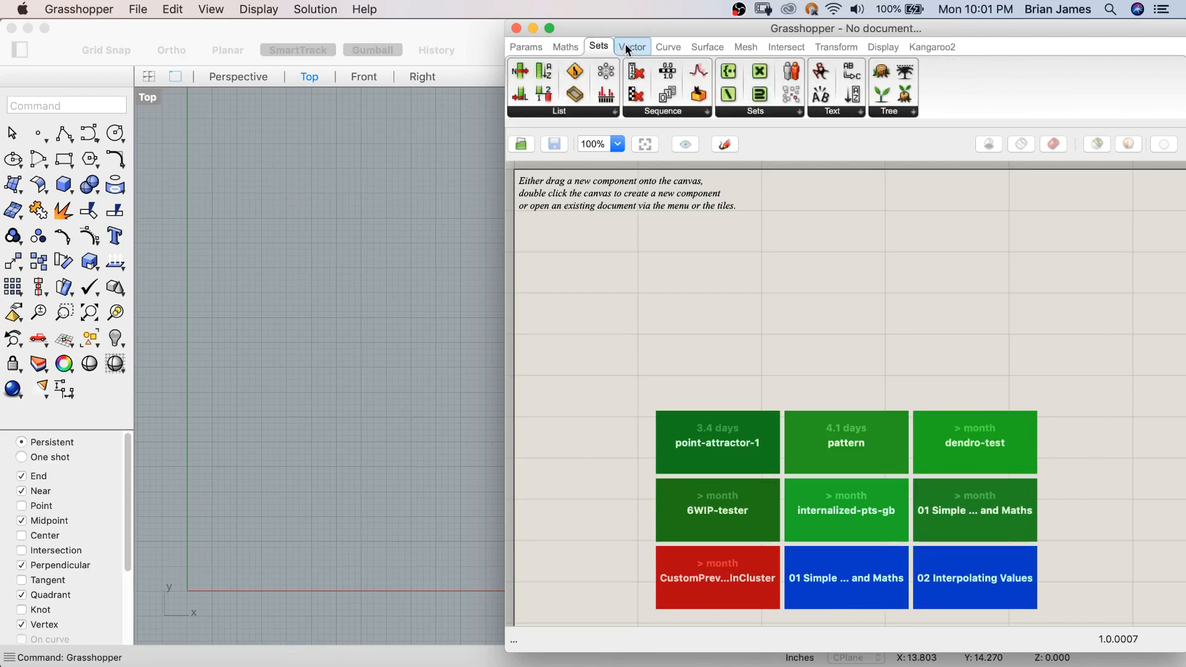
{"action": "left_click", "coordinate": [631, 46]}
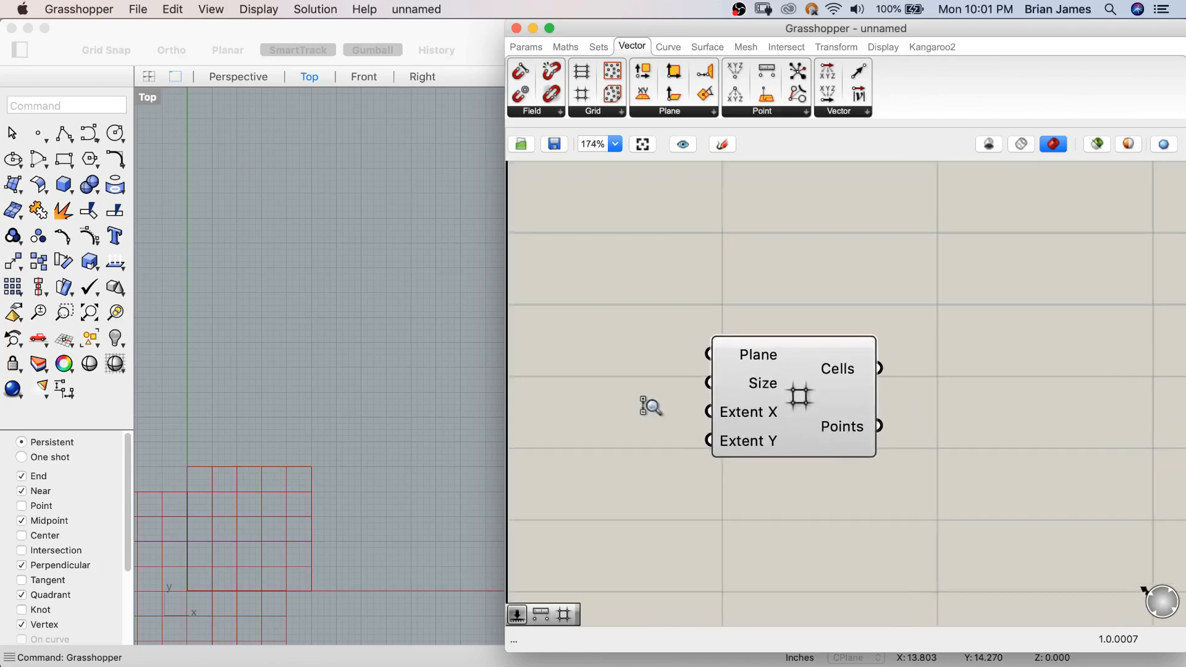
{"action": "scroll", "scroll_direction": "down", "scroll_amount": 3}
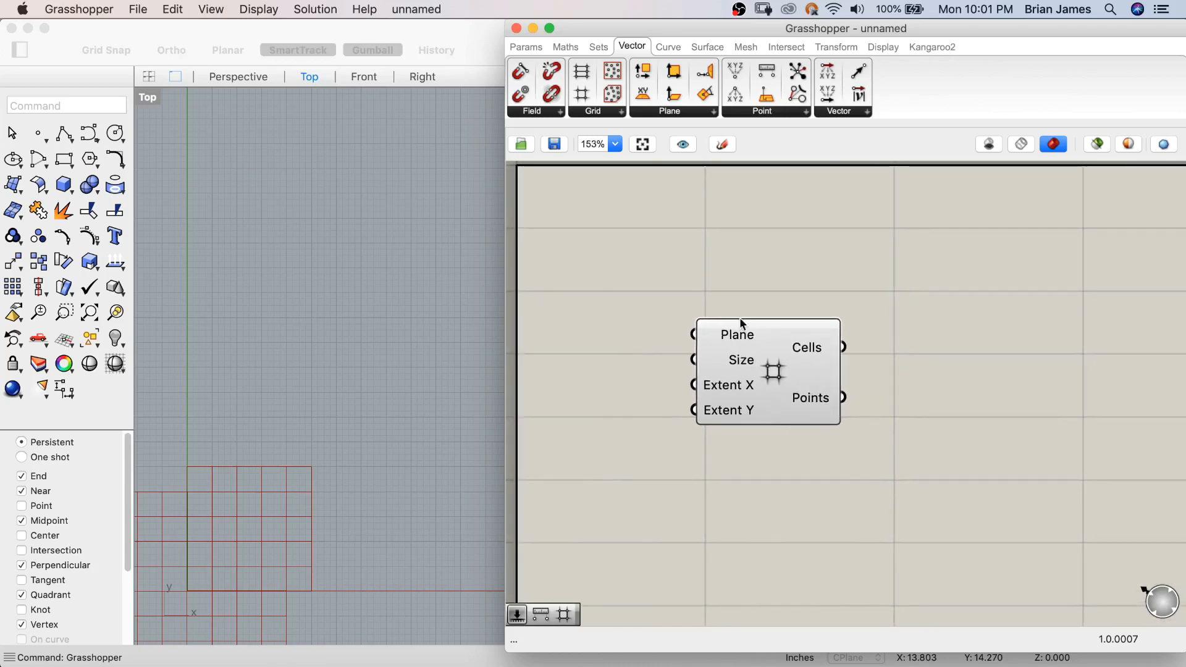
{"action": "mouse_move", "coordinate": [922, 280]}
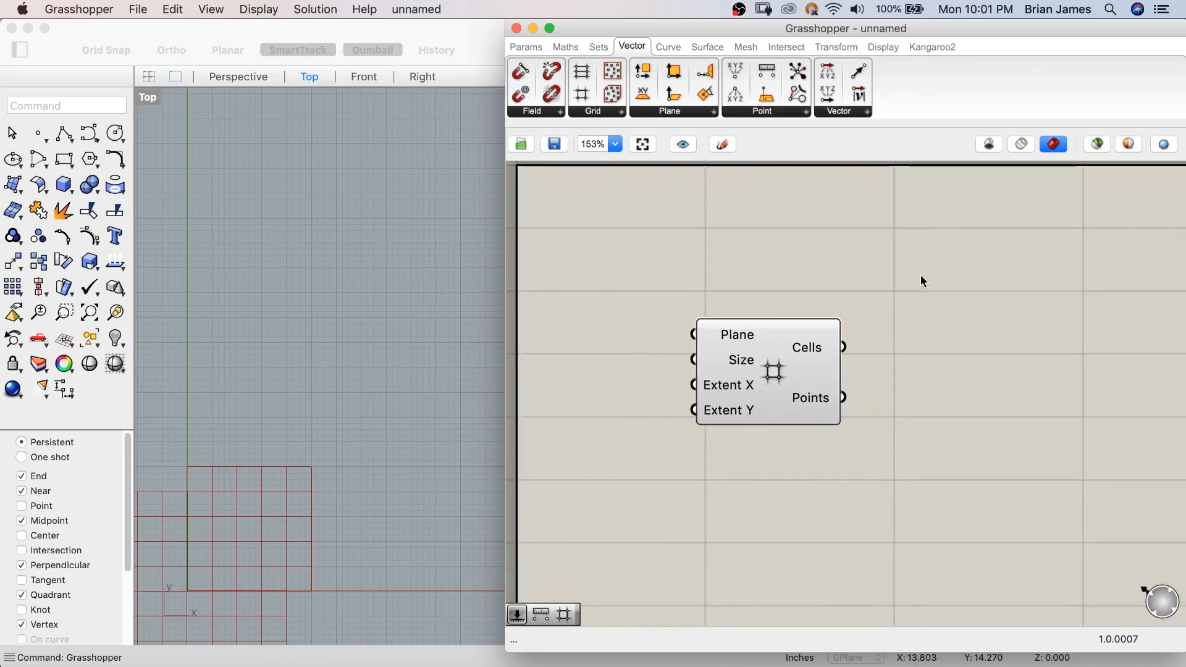
{"action": "mouse_move", "coordinate": [260, 13]}
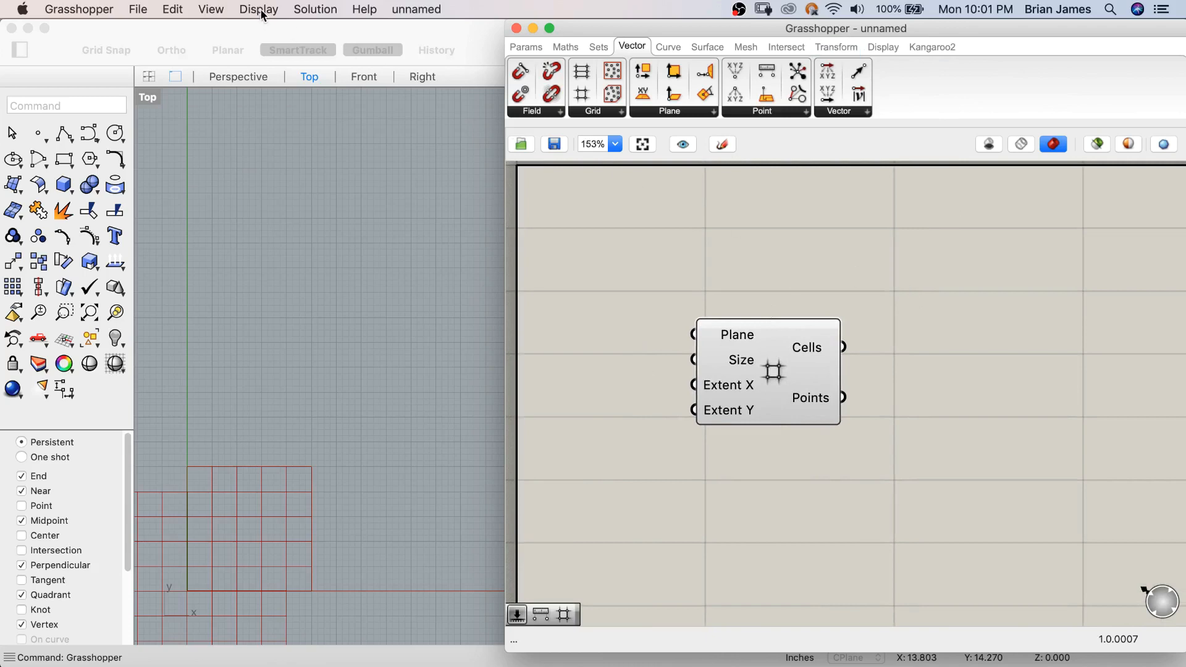
{"action": "left_click", "coordinate": [258, 9]}
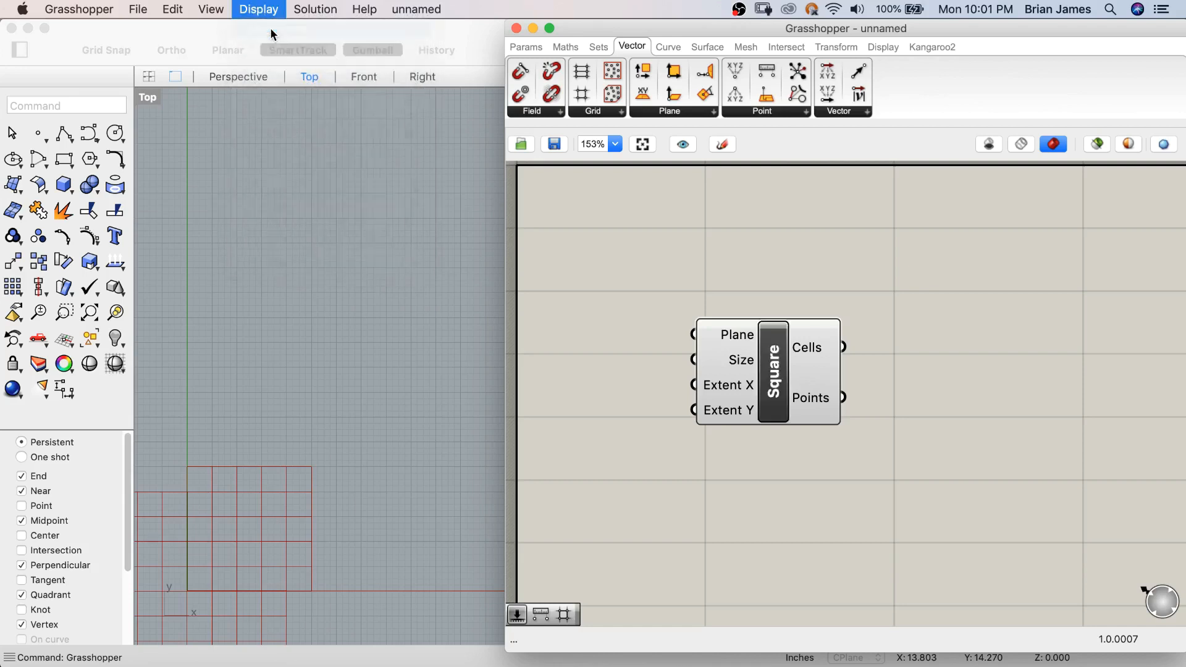
{"action": "left_click", "coordinate": [258, 9]}
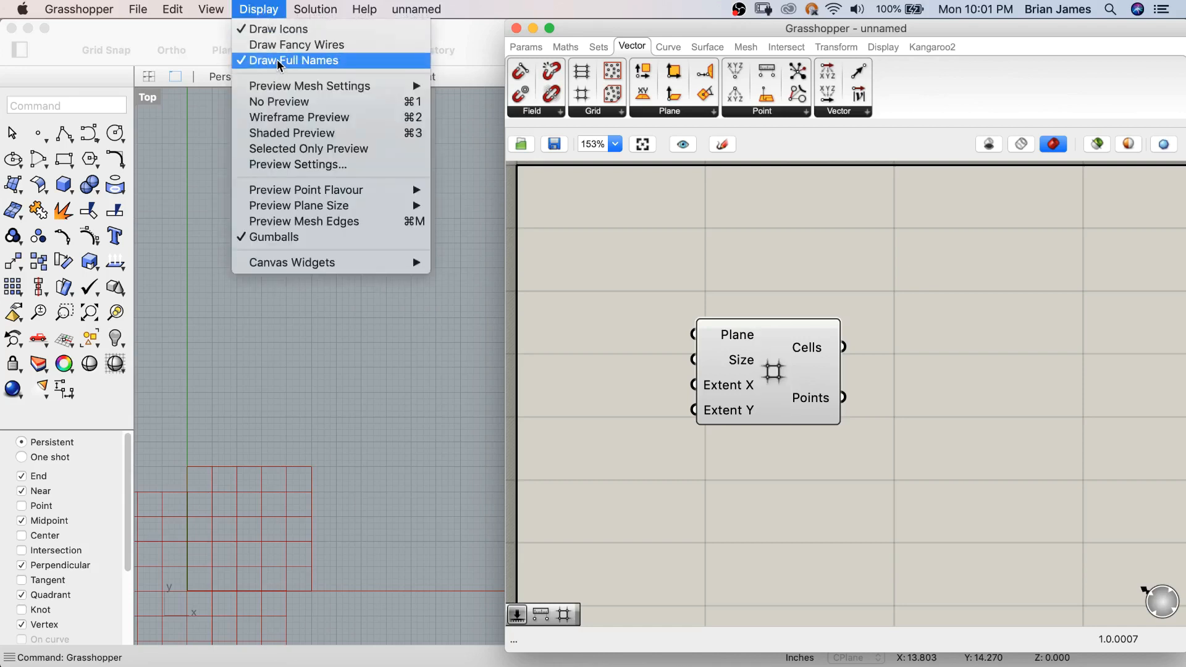
{"action": "left_click", "coordinate": [295, 61]}
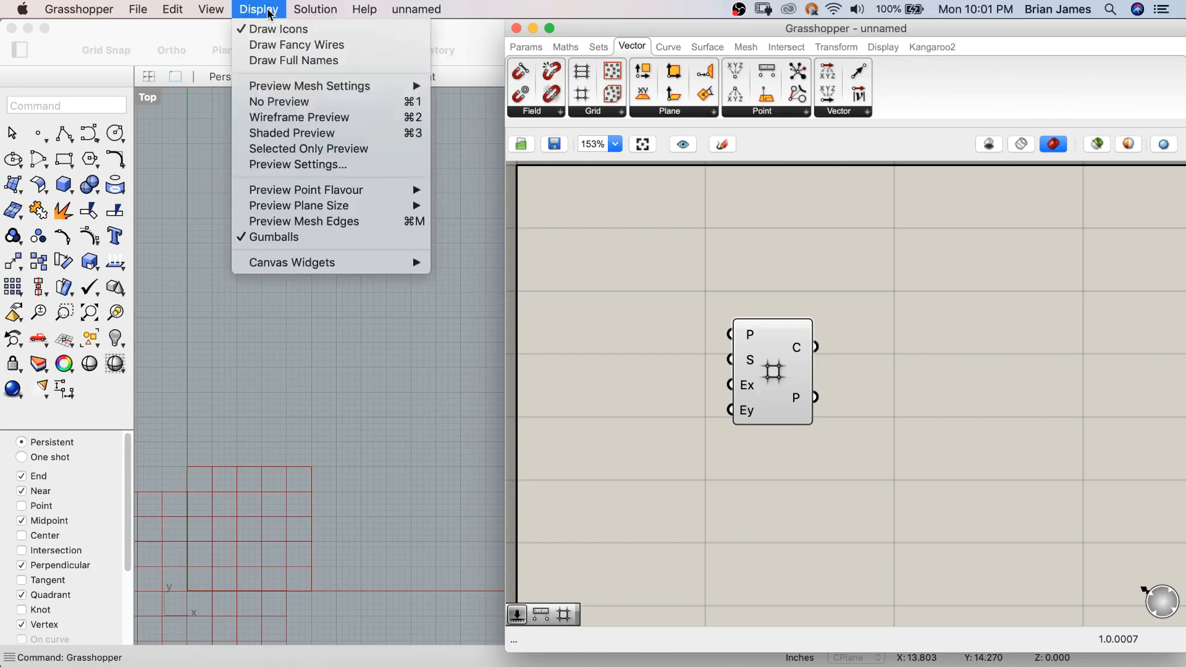
{"action": "left_click", "coordinate": [294, 60]}
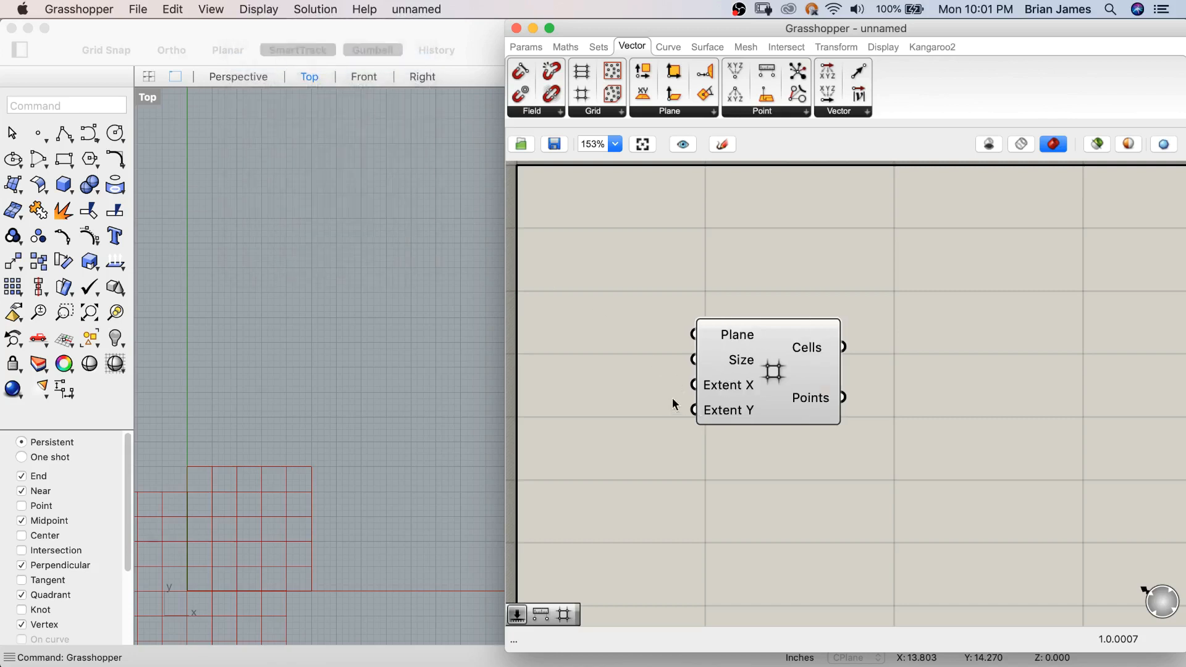
{"action": "mouse_move", "coordinate": [859, 441]}
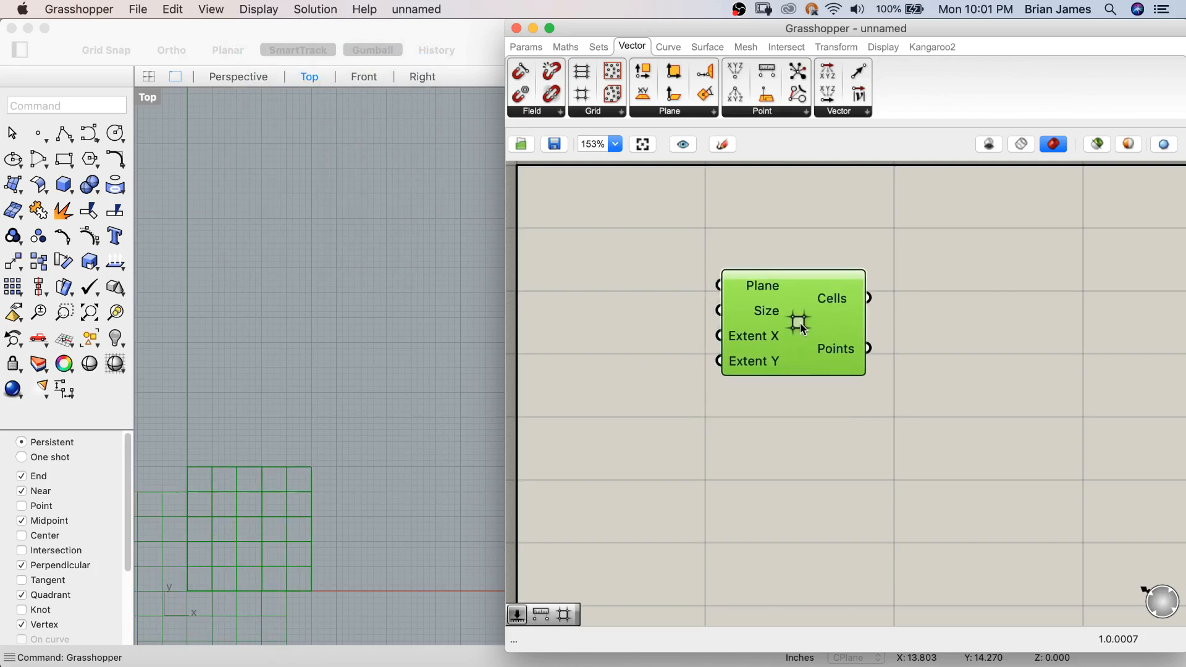
{"action": "scroll", "scroll_direction": "down", "scroll_amount": 3}
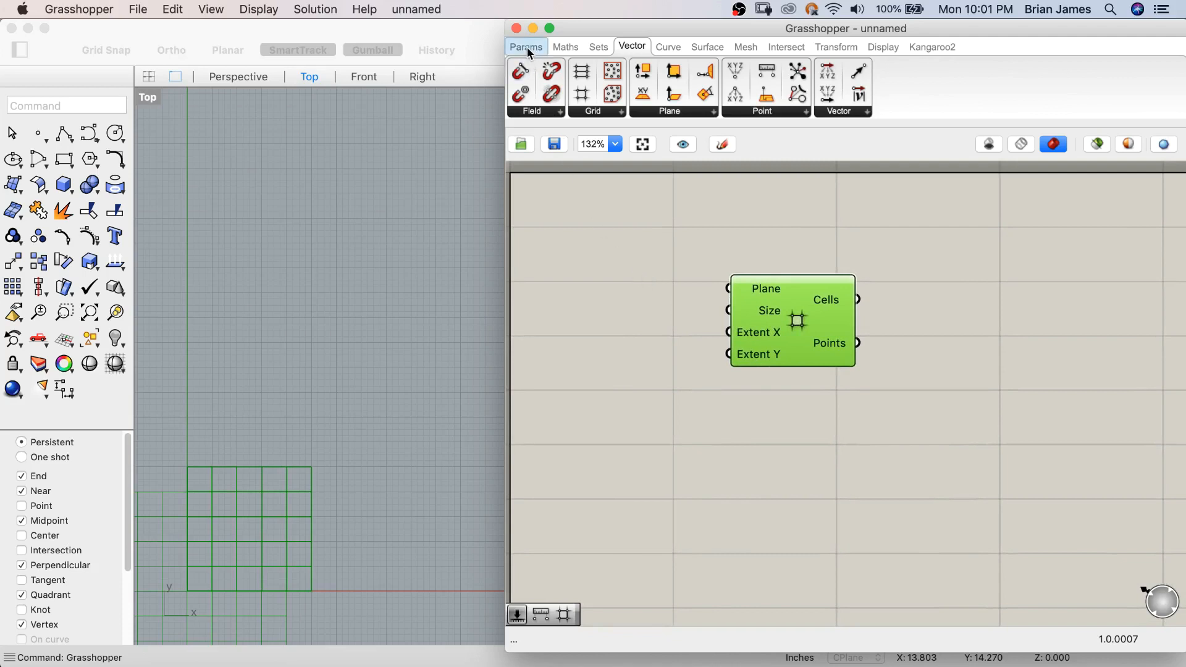
- Feed the square grid's Extent X and Extent Y from two number sliders set to 25
{"action": "left_click", "coordinate": [525, 46]}
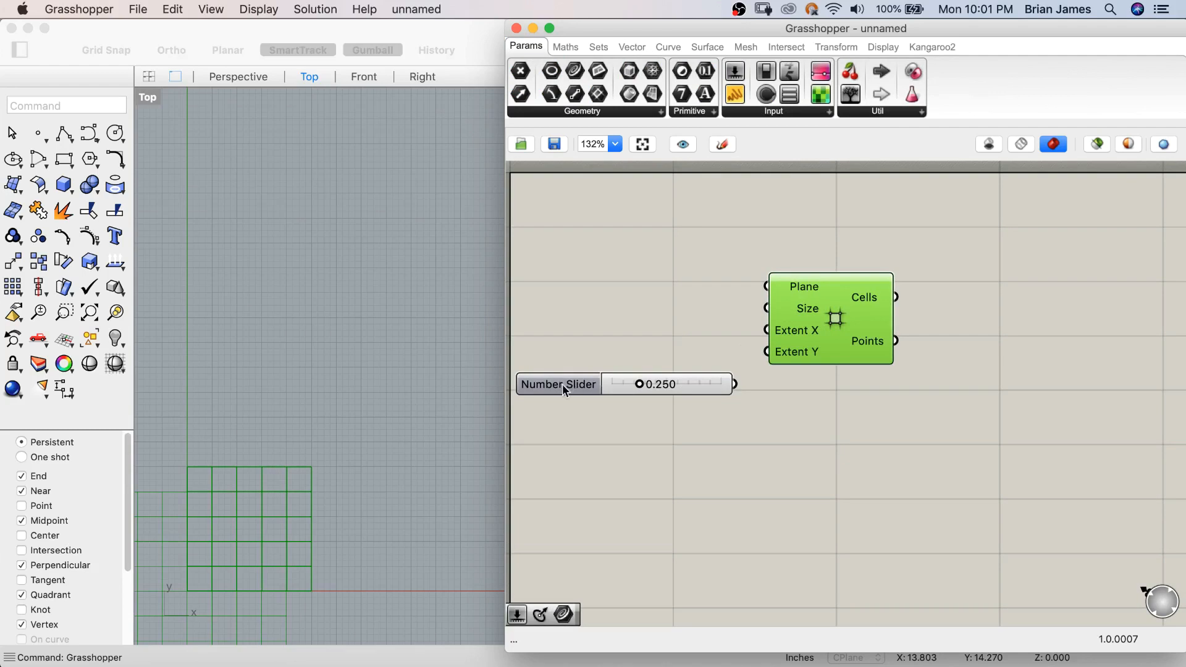
{"action": "double_click", "coordinate": [558, 384]}
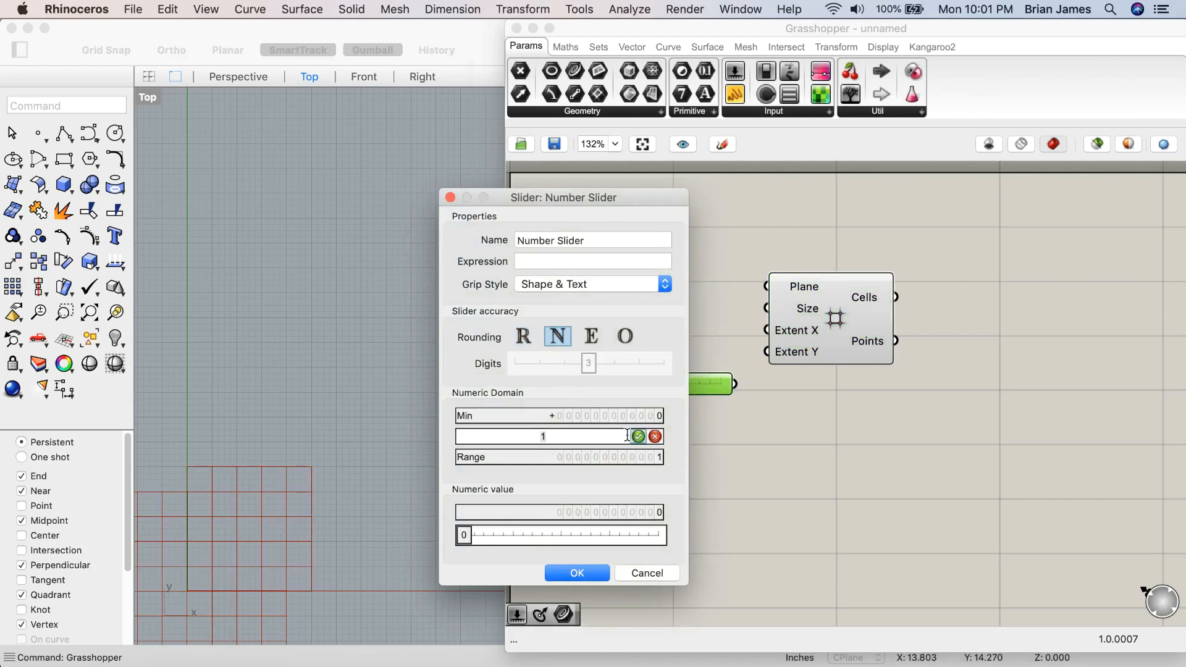
{"action": "type", "text": "2"}
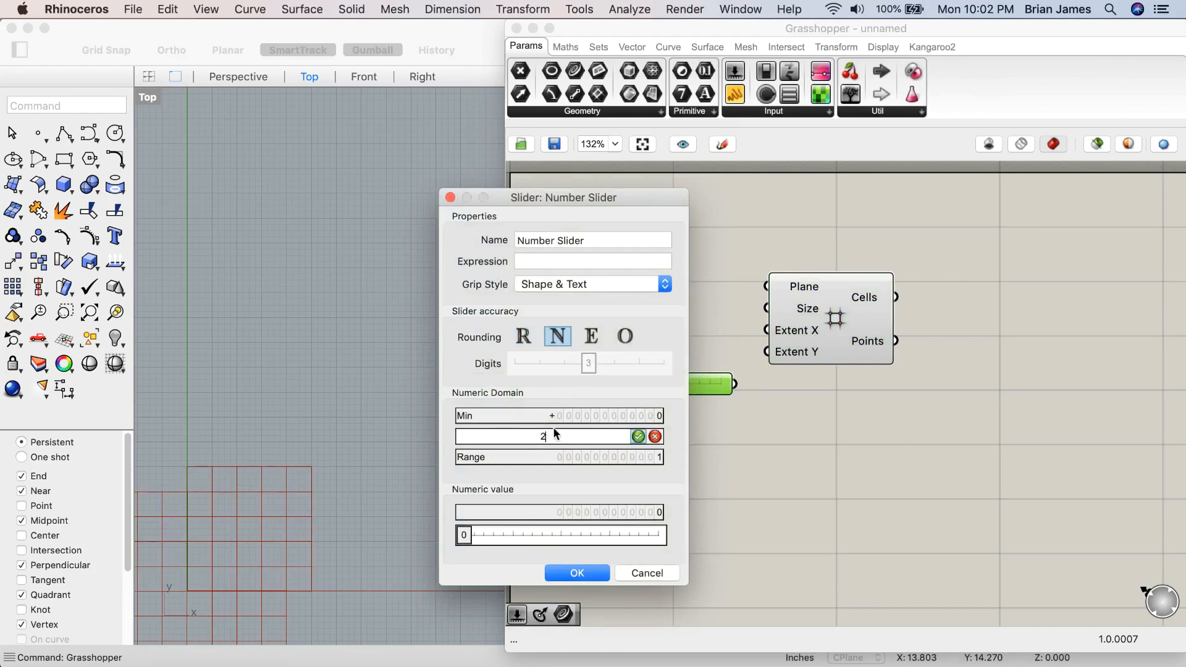
{"action": "left_click", "coordinate": [638, 436]}
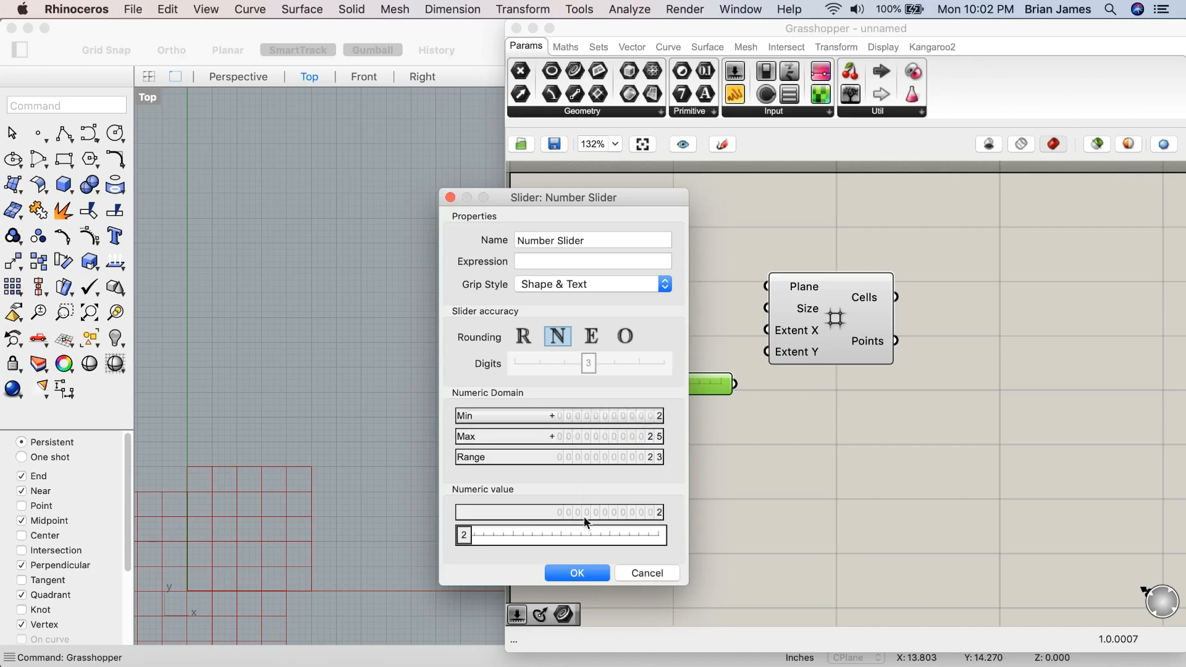
{"action": "left_click", "coordinate": [576, 572]}
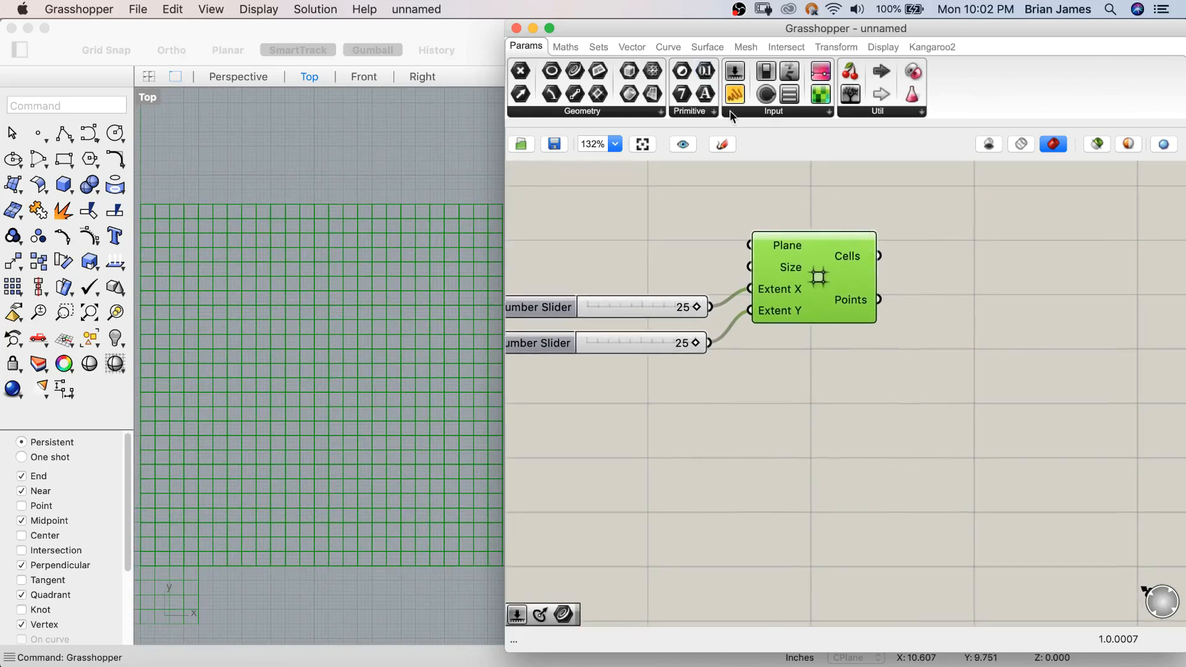
- Add Circle and Distance components on the grid points and flatten the Points output
{"action": "left_click", "coordinate": [667, 47]}
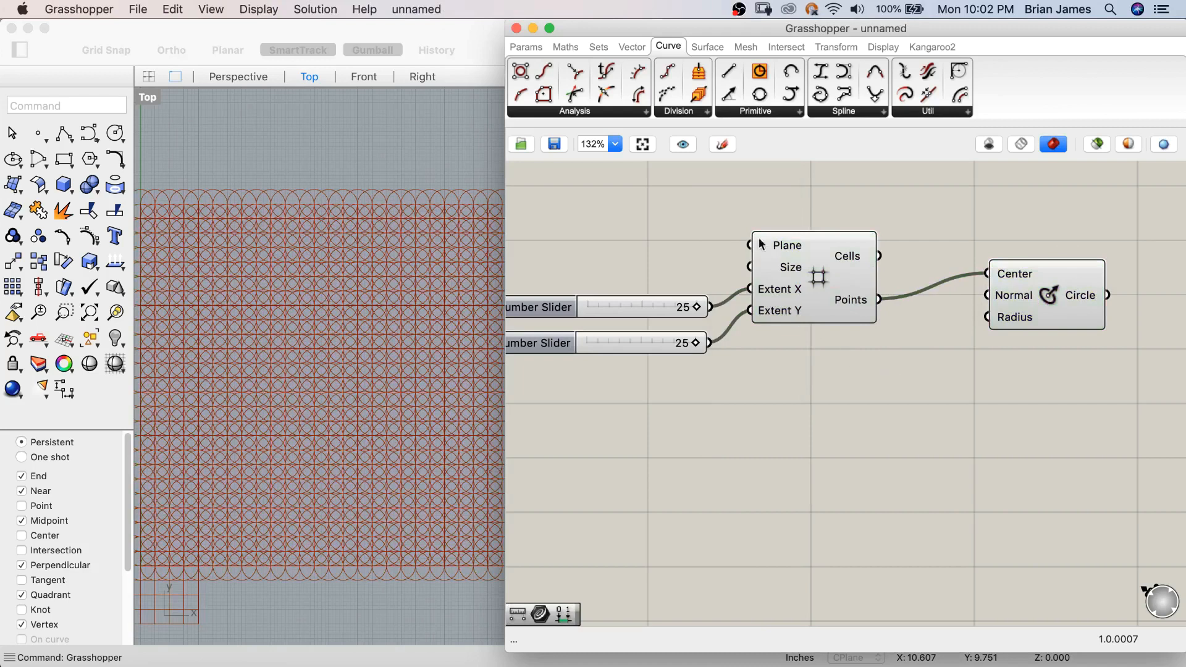
{"action": "left_click", "coordinate": [631, 47]}
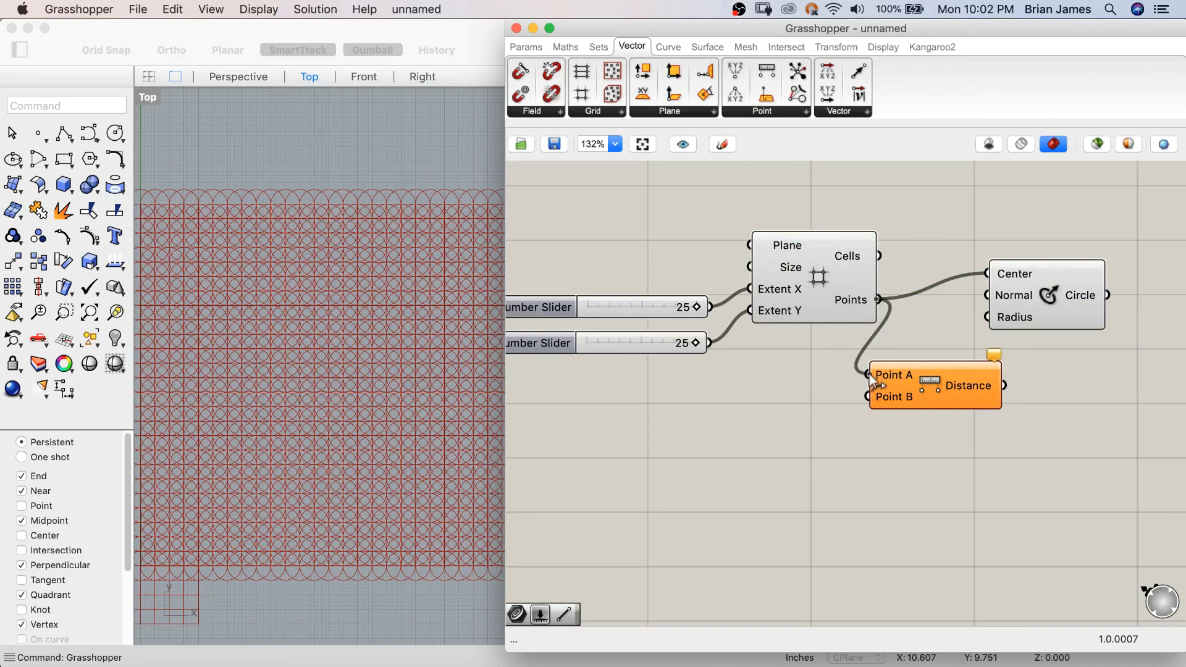
{"action": "right_click", "coordinate": [871, 300]}
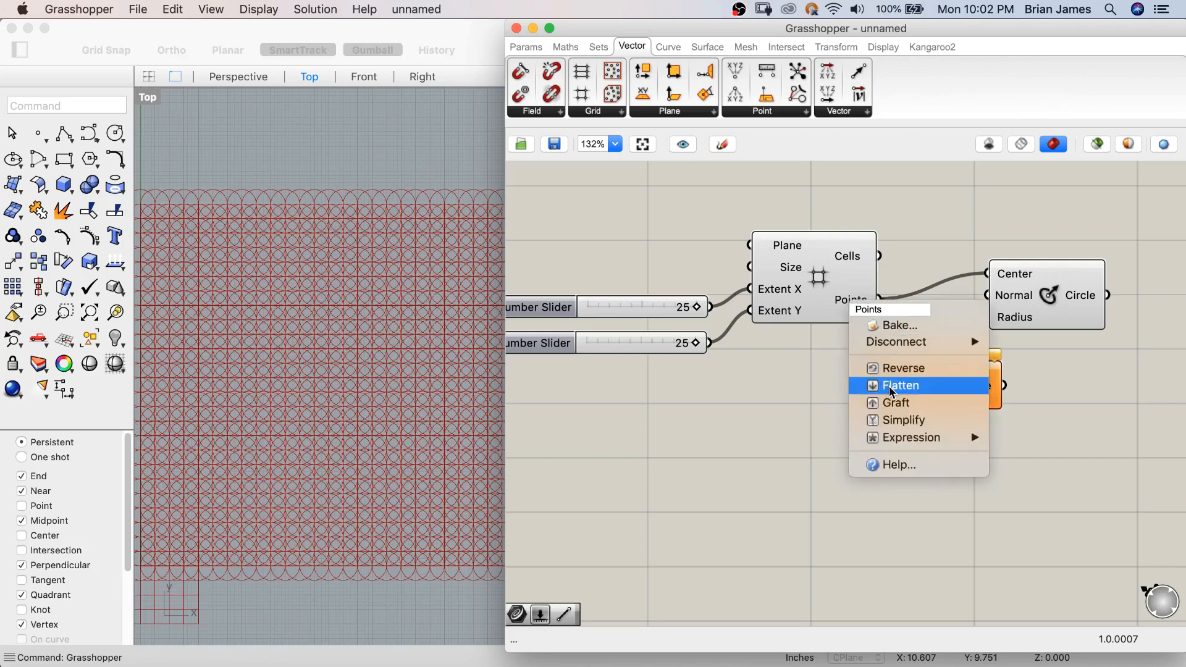
{"action": "left_click", "coordinate": [899, 385]}
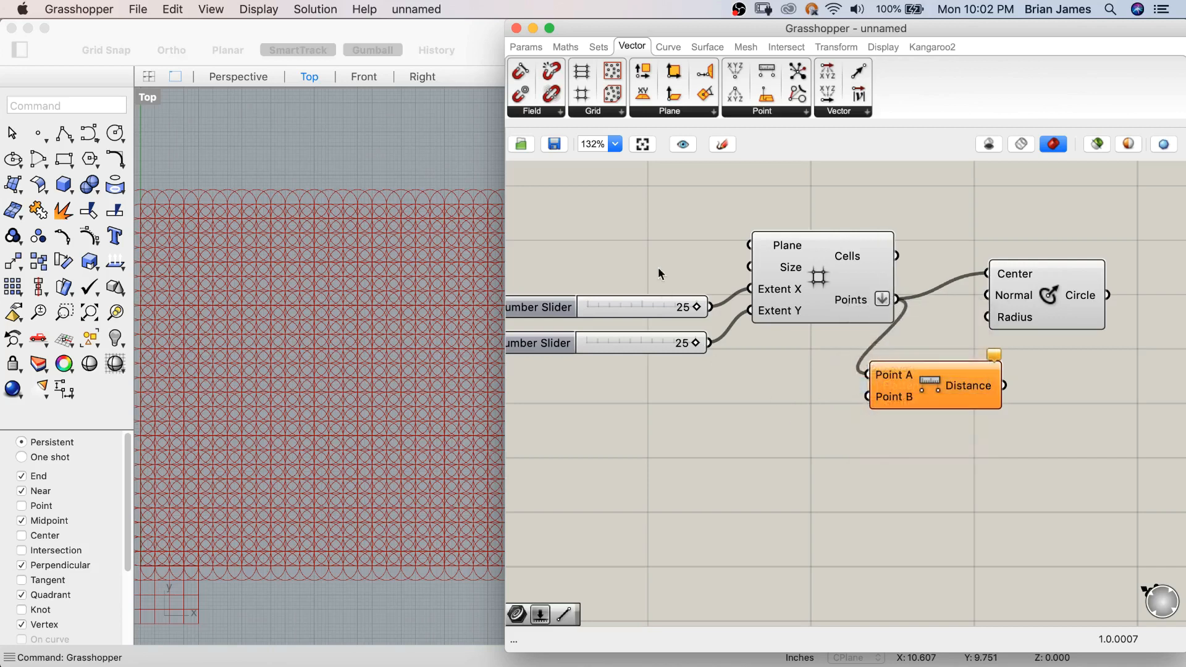
{"action": "left_click", "coordinate": [525, 46]}
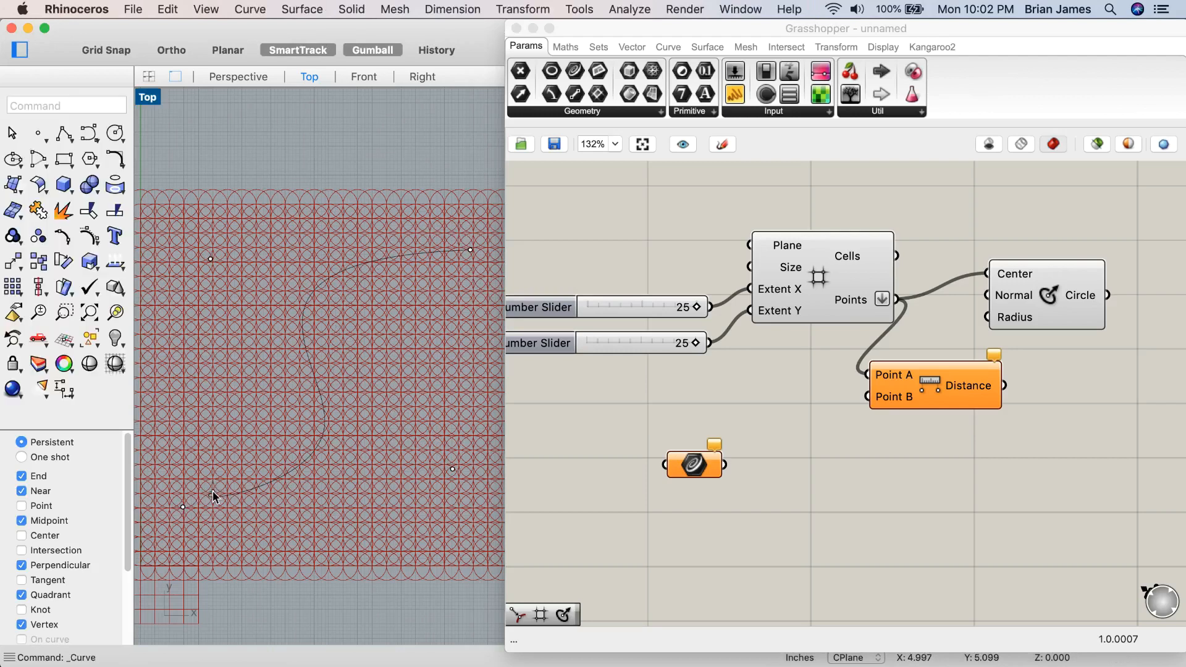
- Finish the S-curve in Rhino and add a Curve Closest Point component for distances
{"action": "right_click", "coordinate": [692, 464]}
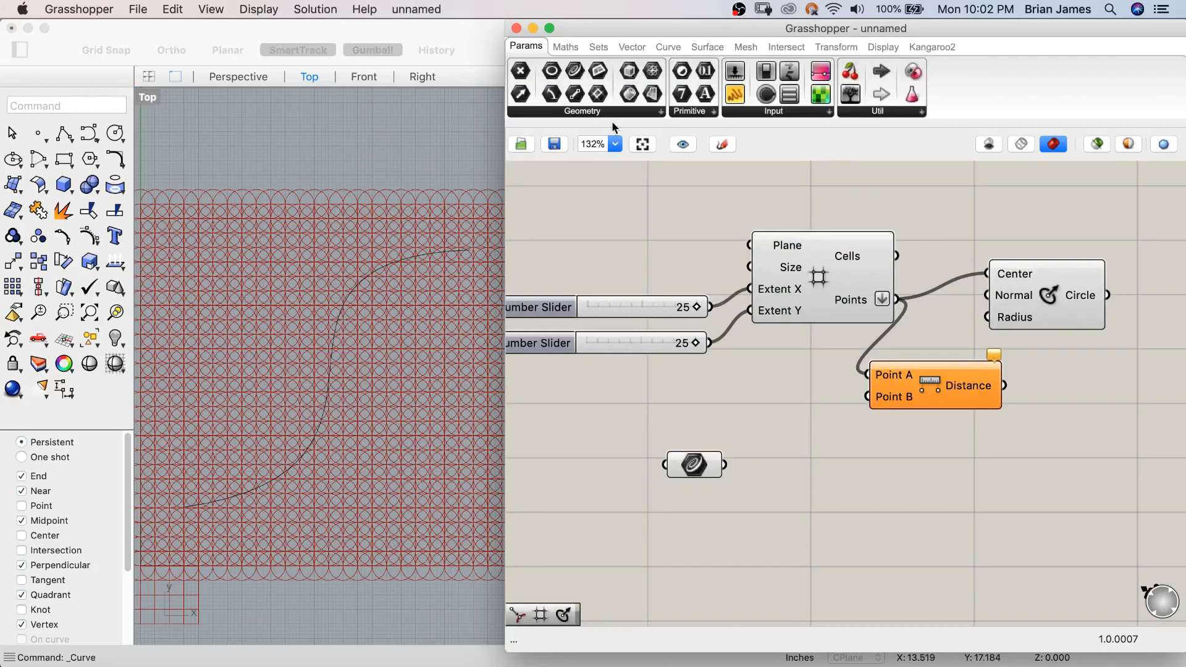
{"action": "left_click", "coordinate": [667, 46]}
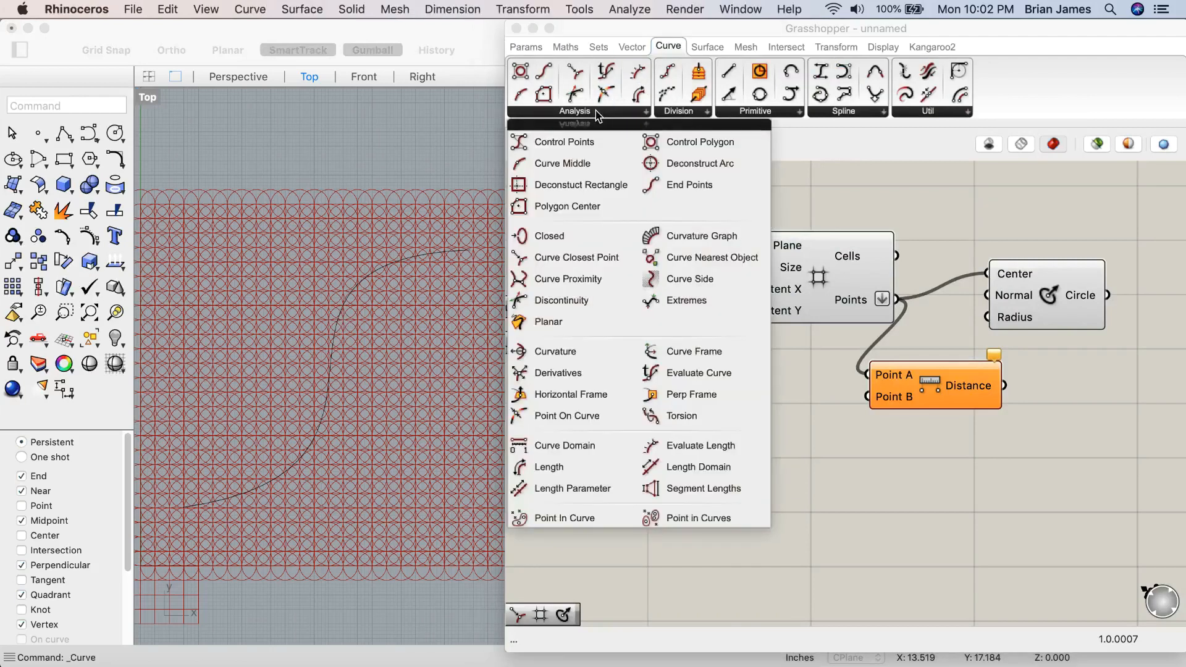
{"action": "left_click", "coordinate": [575, 257]}
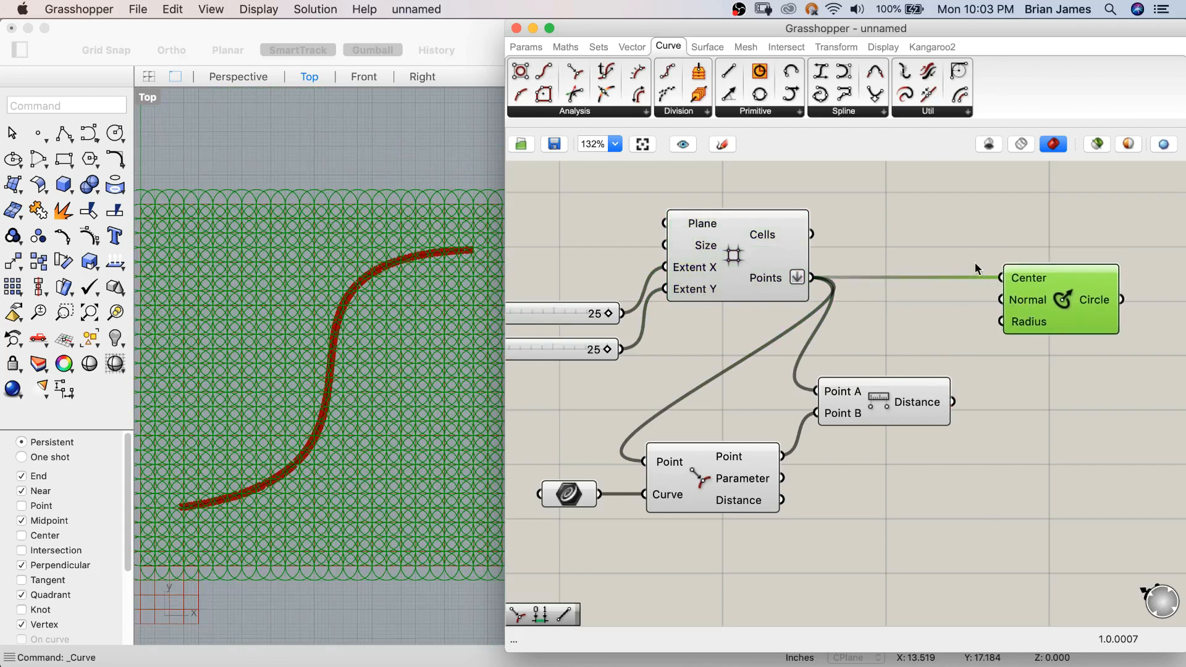
{"action": "left_click", "coordinate": [565, 47]}
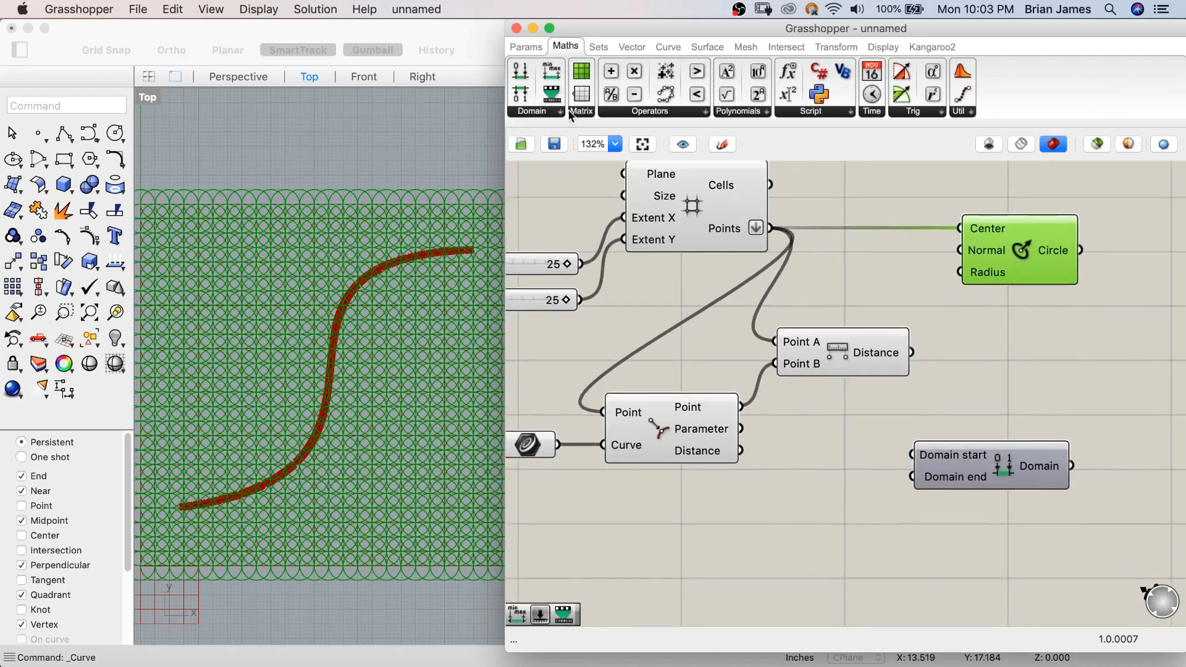
- Set a slider to 0.1 and wire it to the Construct Domain start
{"action": "left_click", "coordinate": [525, 46]}
{"action": "type", "text": ".1"}
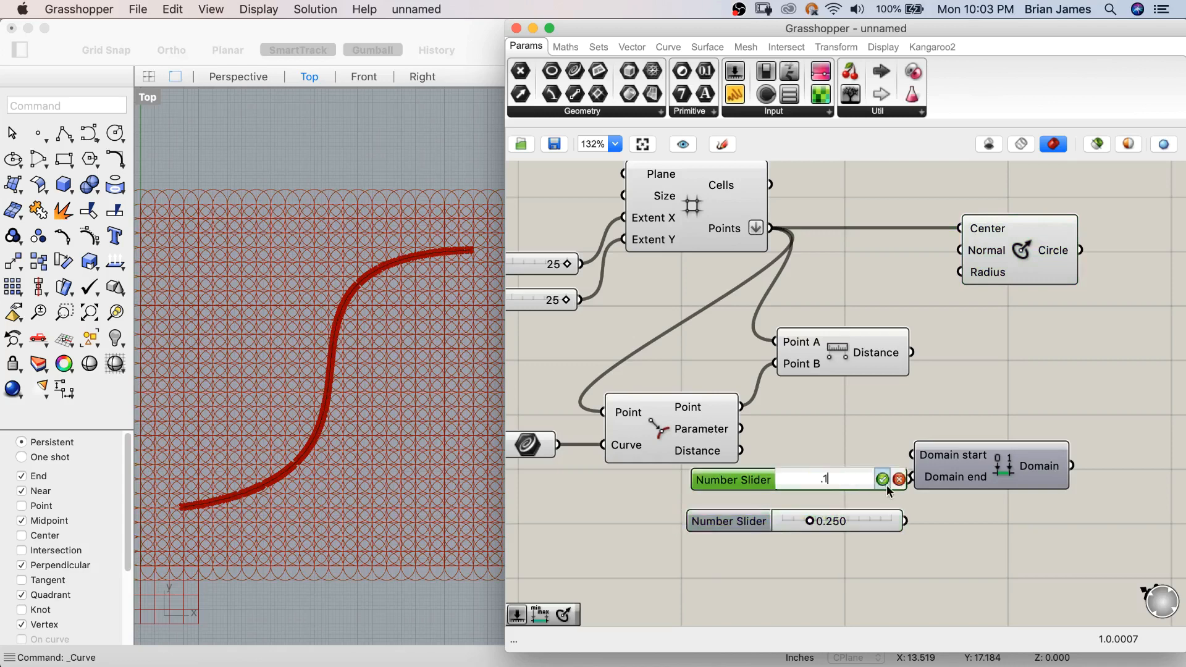
{"action": "left_click", "coordinate": [882, 478]}
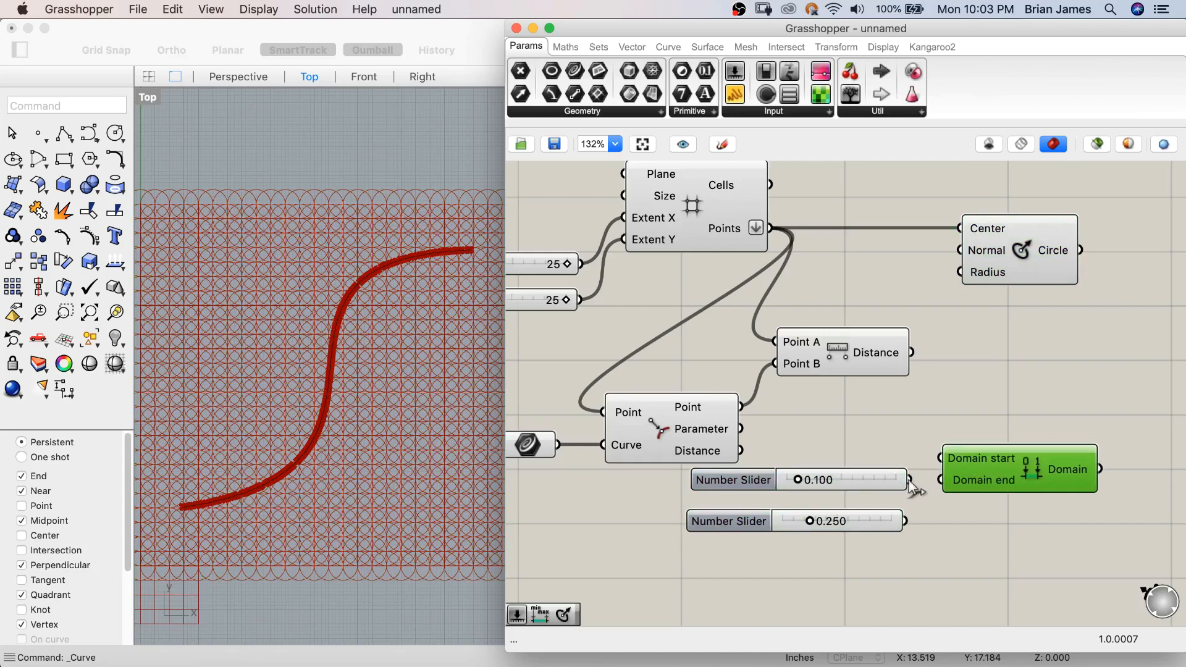
{"action": "left_click", "coordinate": [731, 480]}
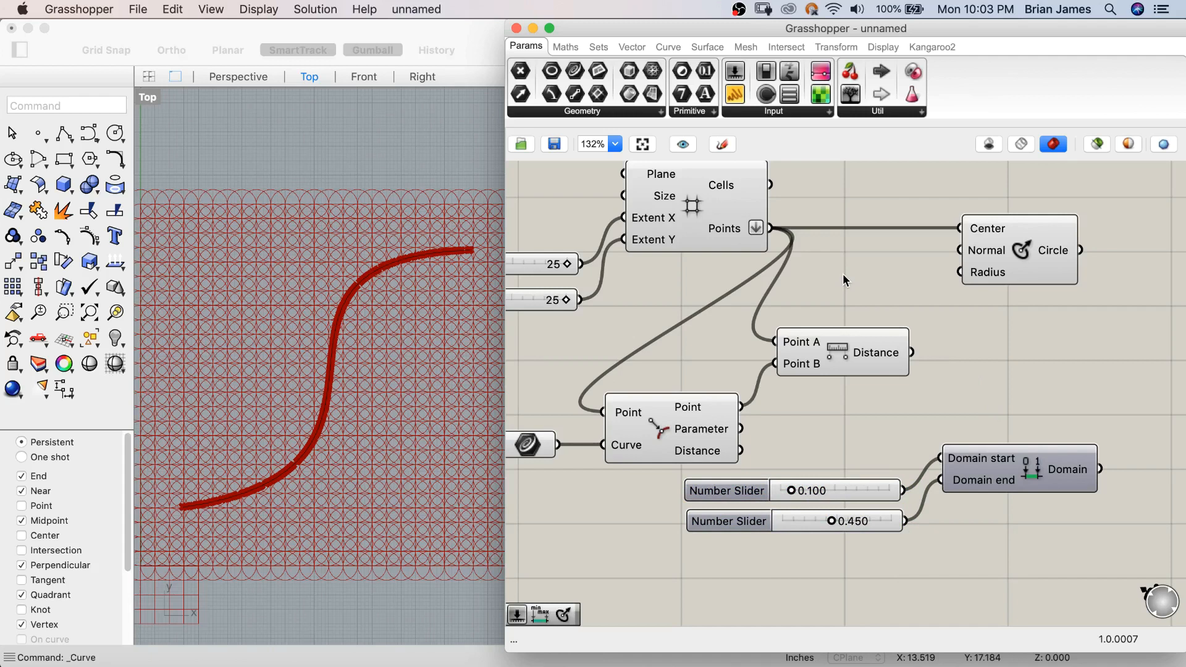
- Add a Domain > Bounds component to find the distances' overall range
{"action": "left_click", "coordinate": [565, 47]}
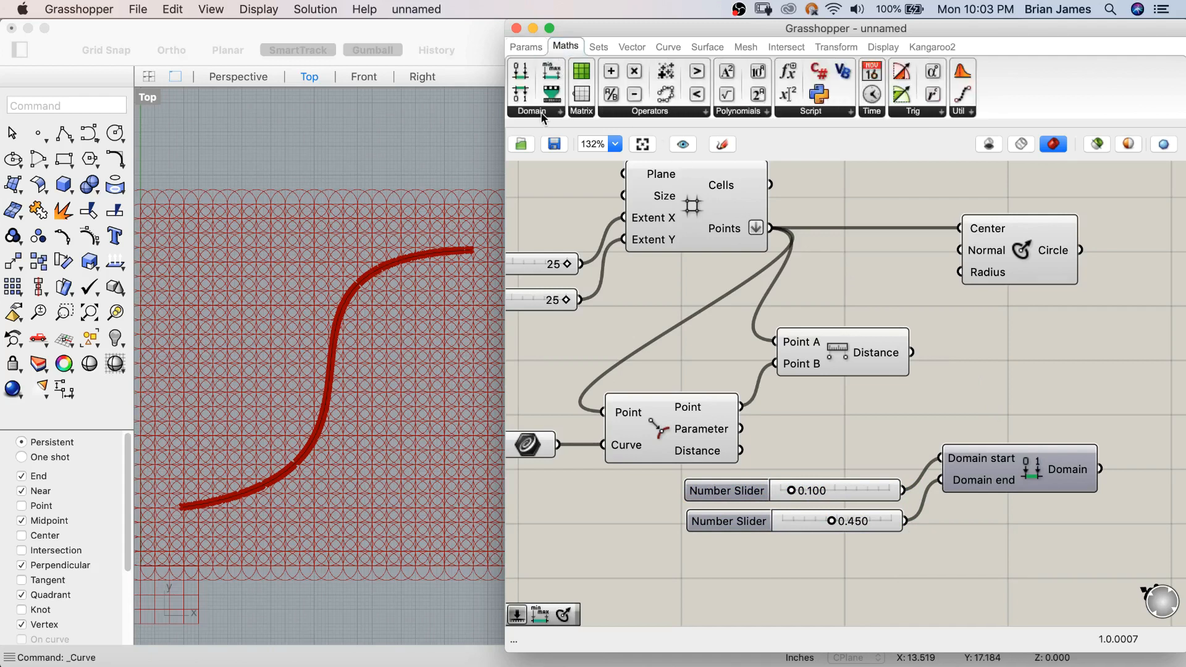
{"action": "left_click", "coordinate": [531, 110]}
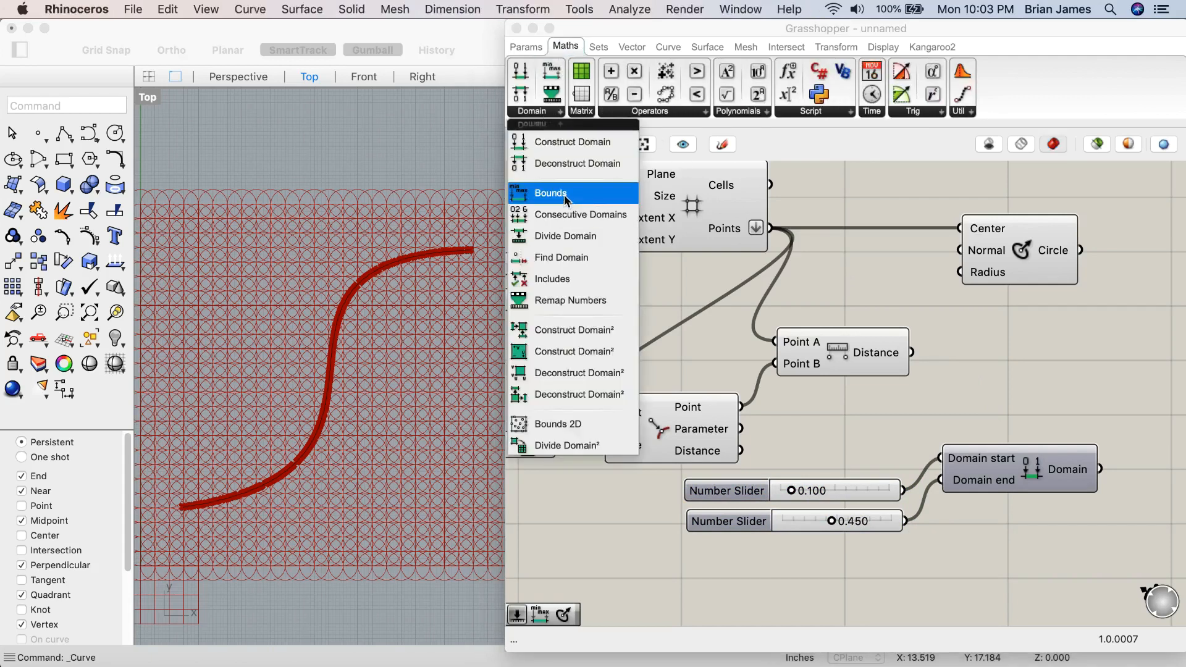
{"action": "left_click", "coordinate": [549, 193]}
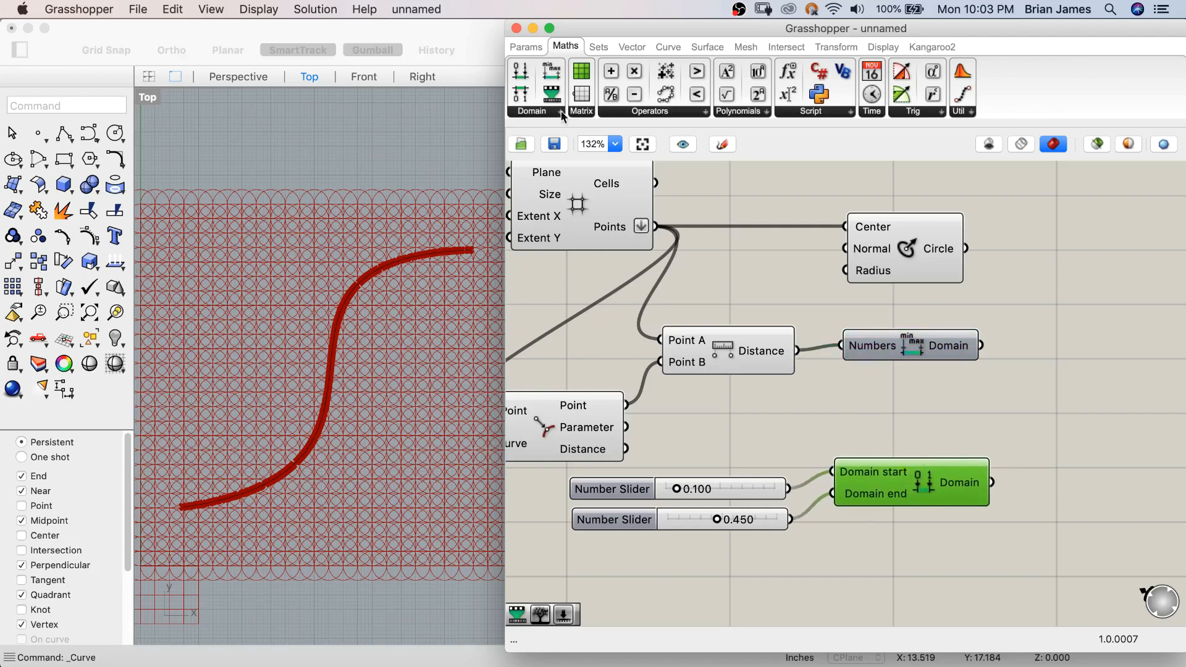
{"action": "mouse_move", "coordinate": [544, 115]}
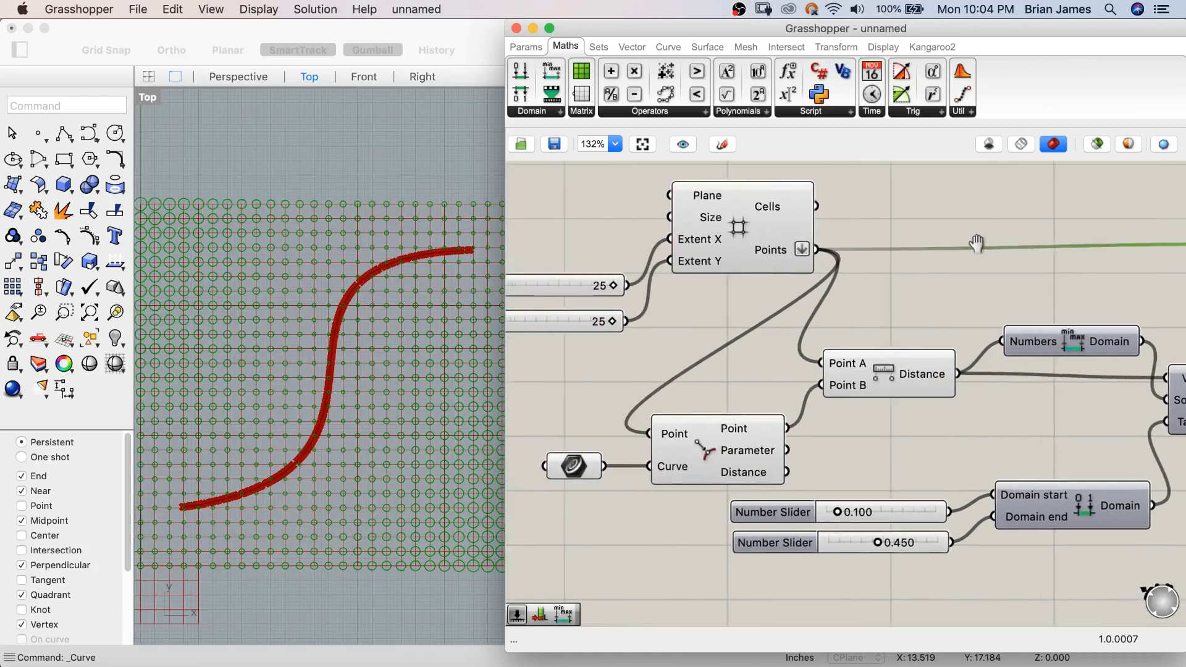
- Remap distances from Bounds into 0.1–0.45 and drive the Circle Radius with them
{"action": "scroll", "scroll_direction": "down", "scroll_amount": 3}
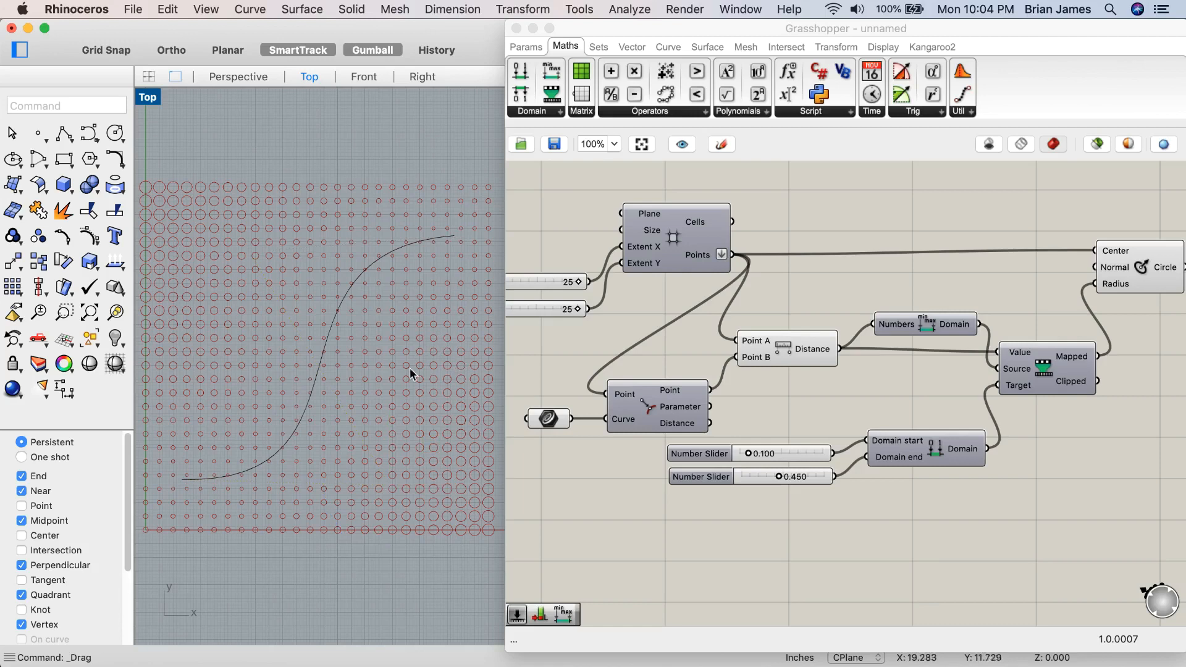
{"action": "mouse_move", "coordinate": [424, 431]}
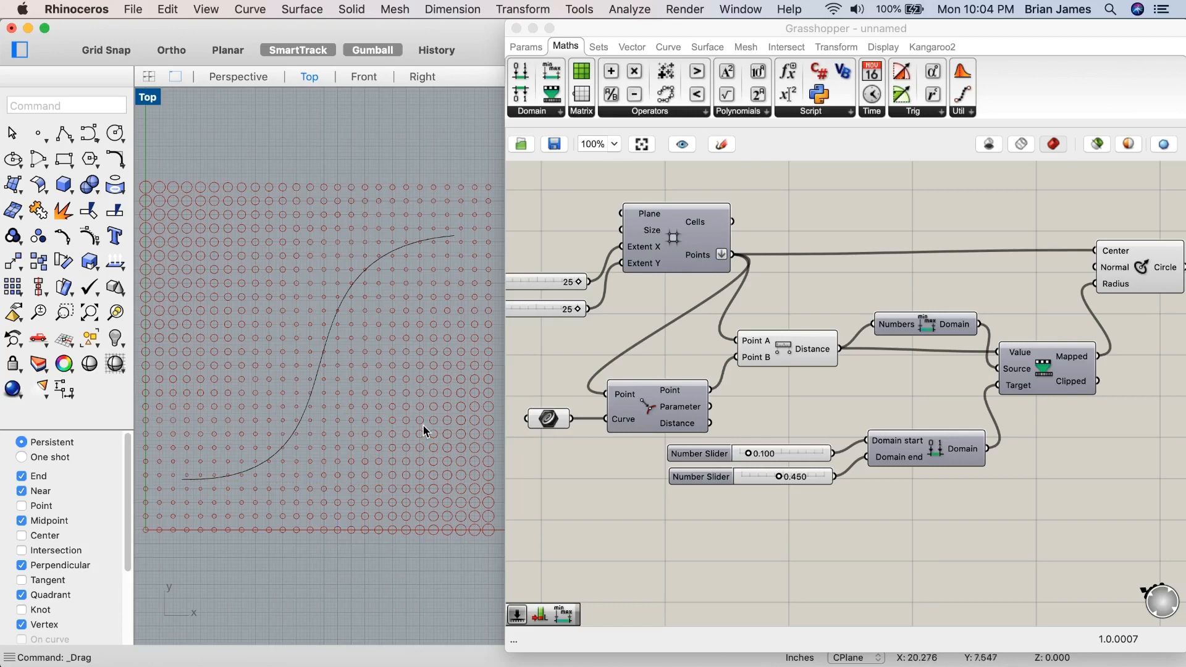
{"action": "mouse_move", "coordinate": [435, 414]}
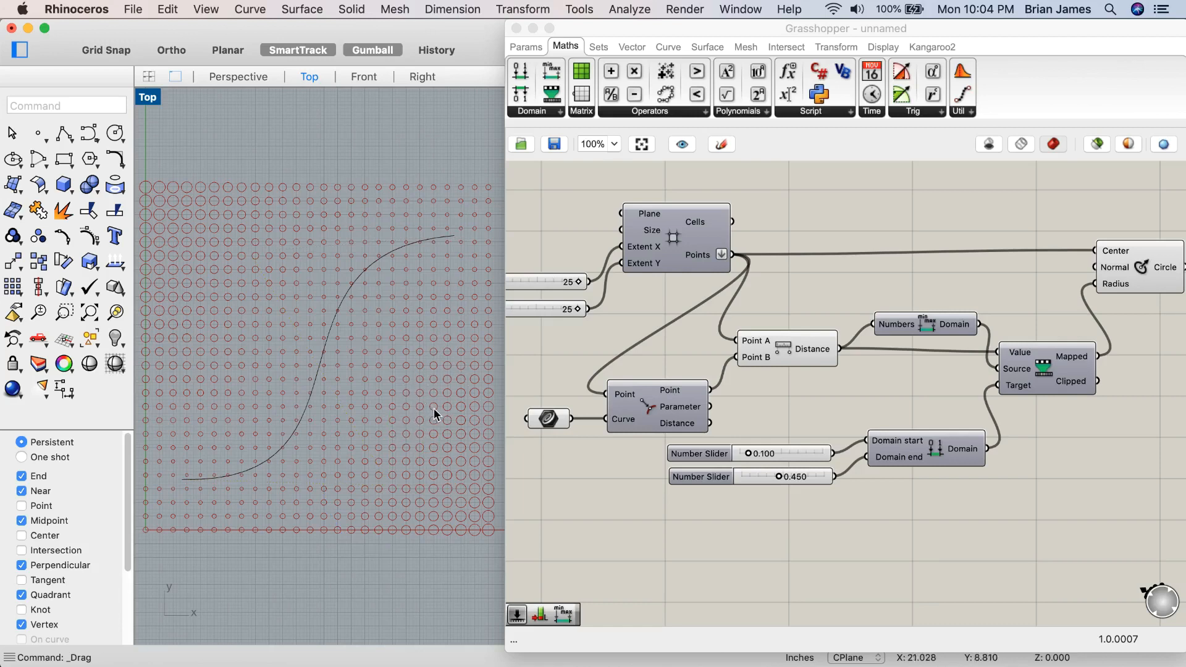
{"action": "mouse_move", "coordinate": [896, 360]}
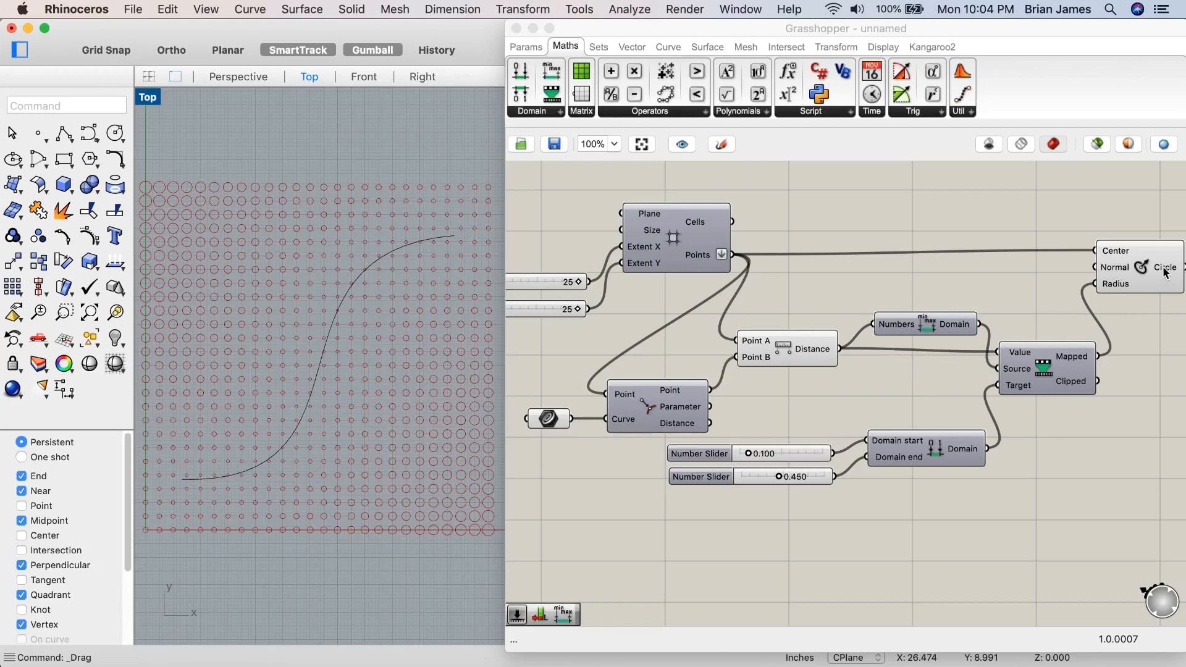
- Bake the Circle output to Rhino geometry and select the S-curve
{"action": "right_click", "coordinate": [1166, 266]}
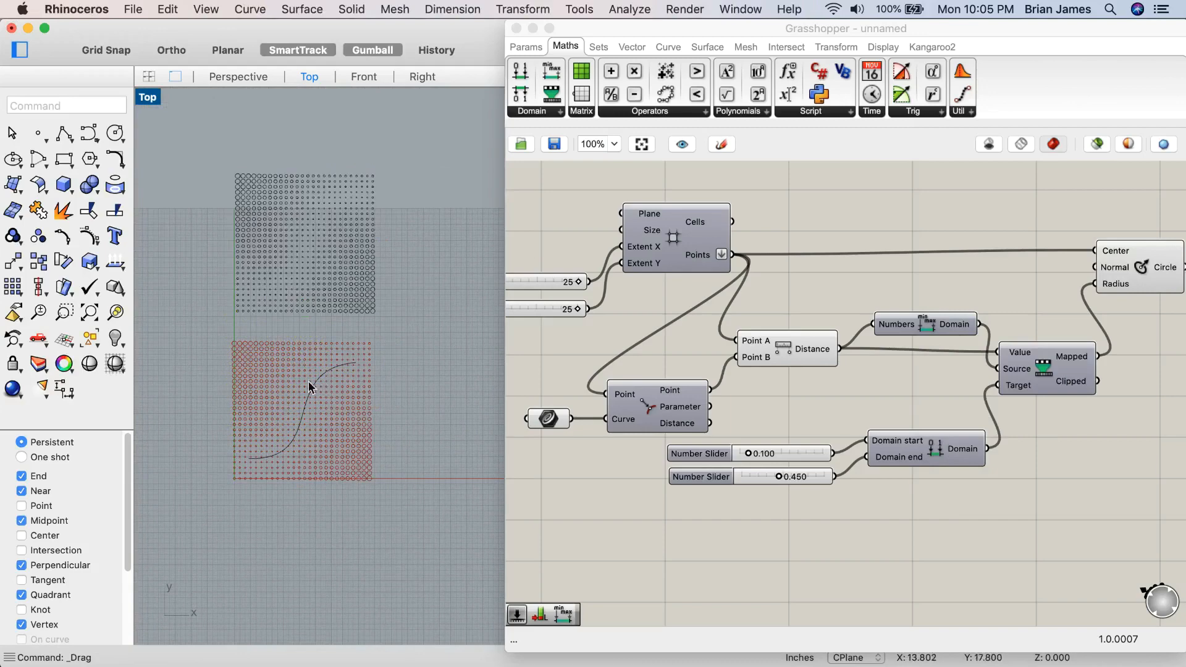
{"action": "left_click", "coordinate": [309, 394]}
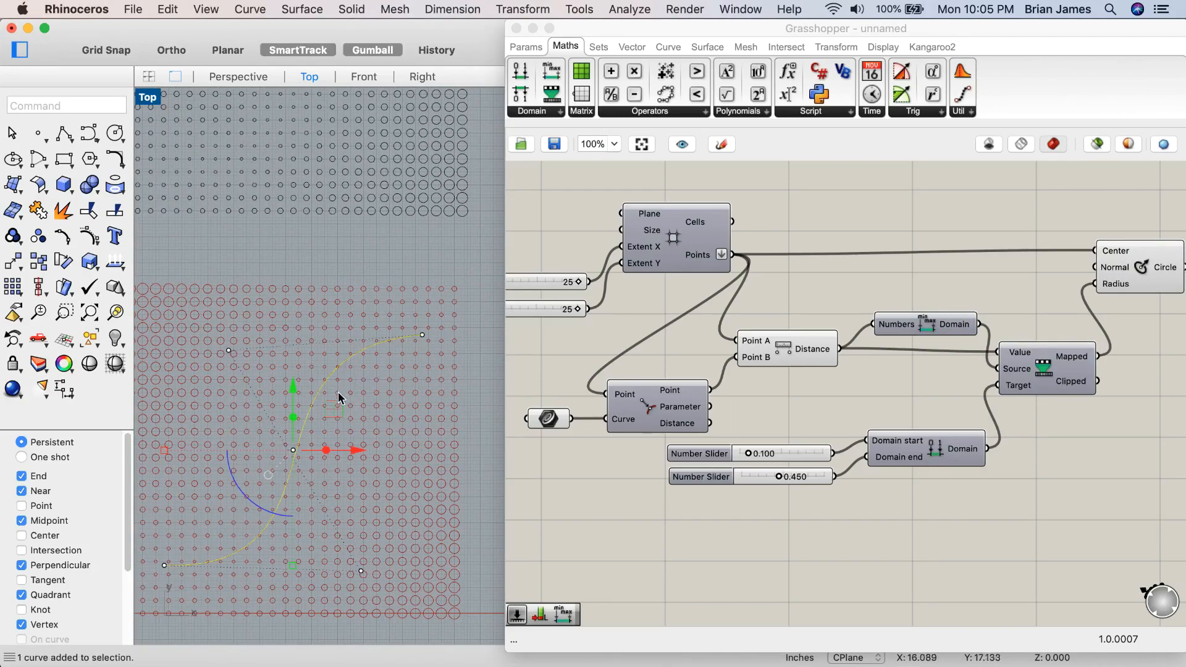